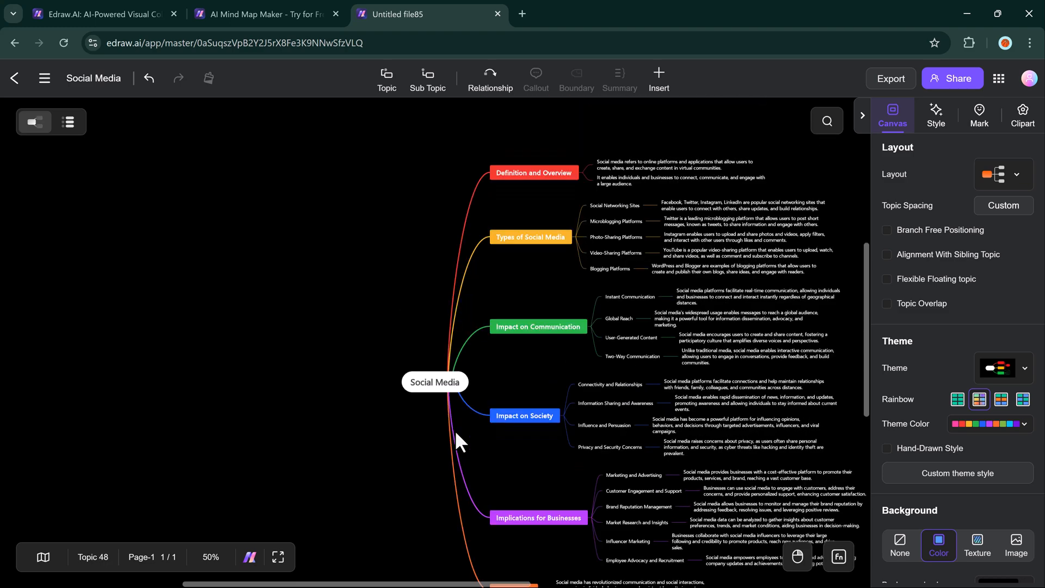
- Zoom in on the canvas and choose a balanced two-sided layout from the Layout dropdown
{"action": "left_click", "coordinate": [211, 557]}
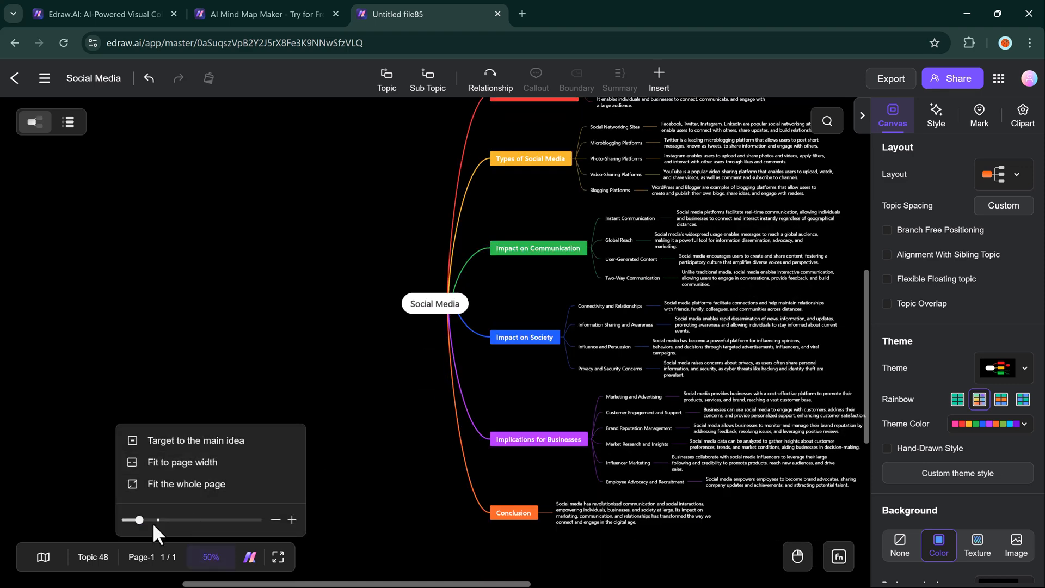
{"action": "left_click", "coordinate": [293, 519]}
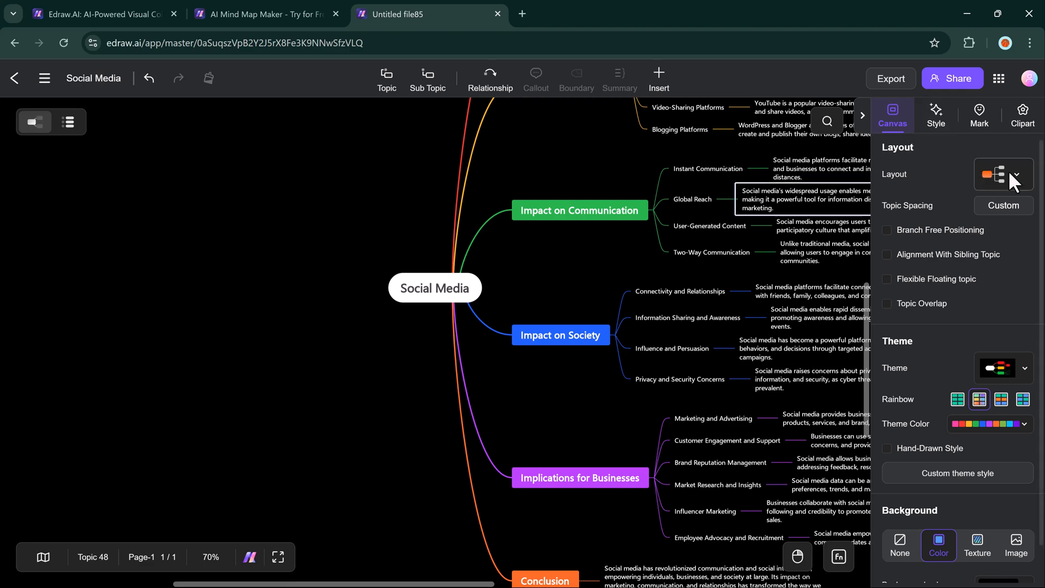
{"action": "left_click", "coordinate": [1018, 174]}
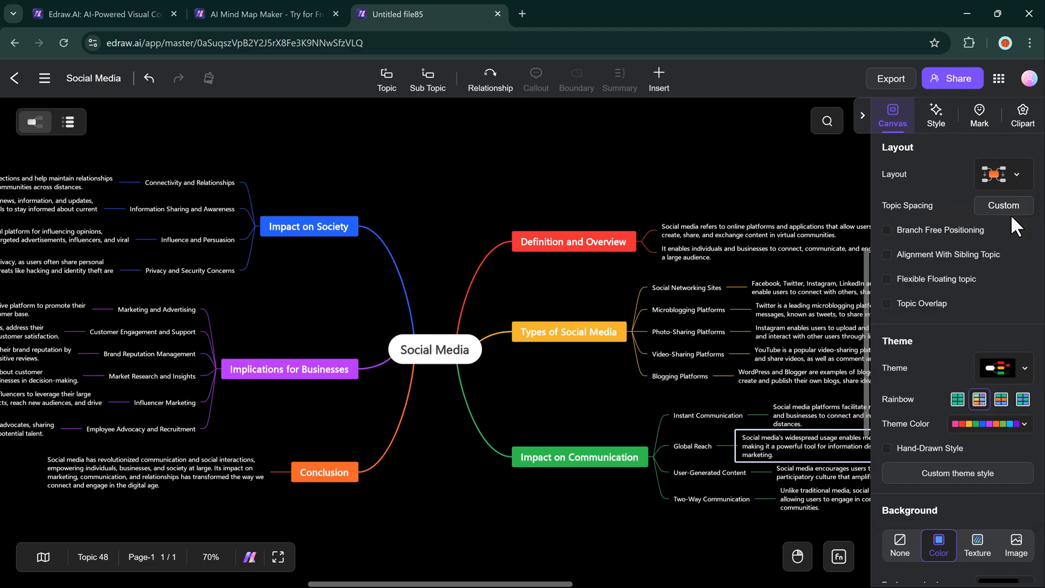
{"action": "left_click", "coordinate": [1003, 174]}
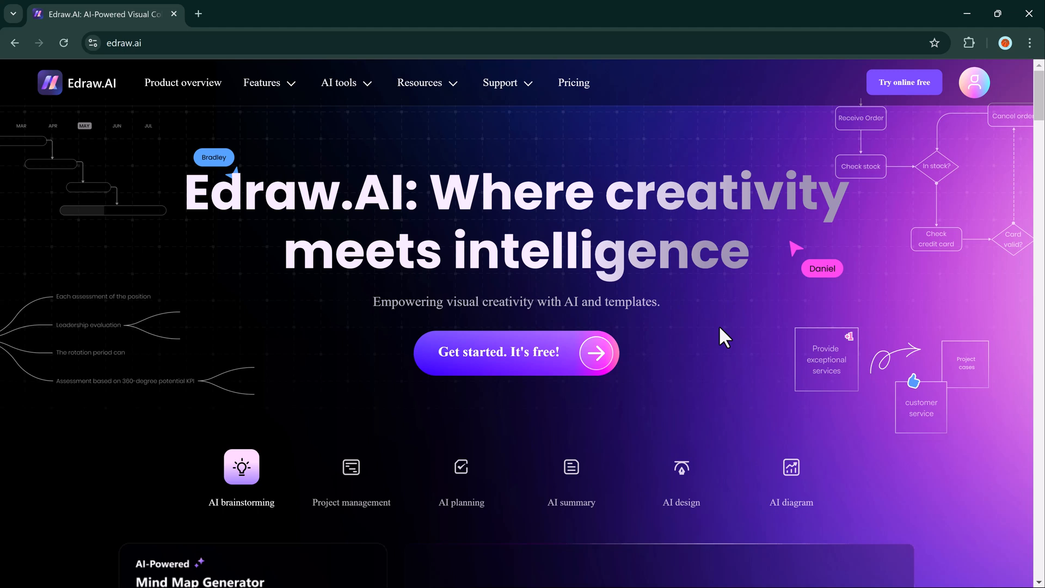
{"action": "mouse_move", "coordinate": [799, 304]}
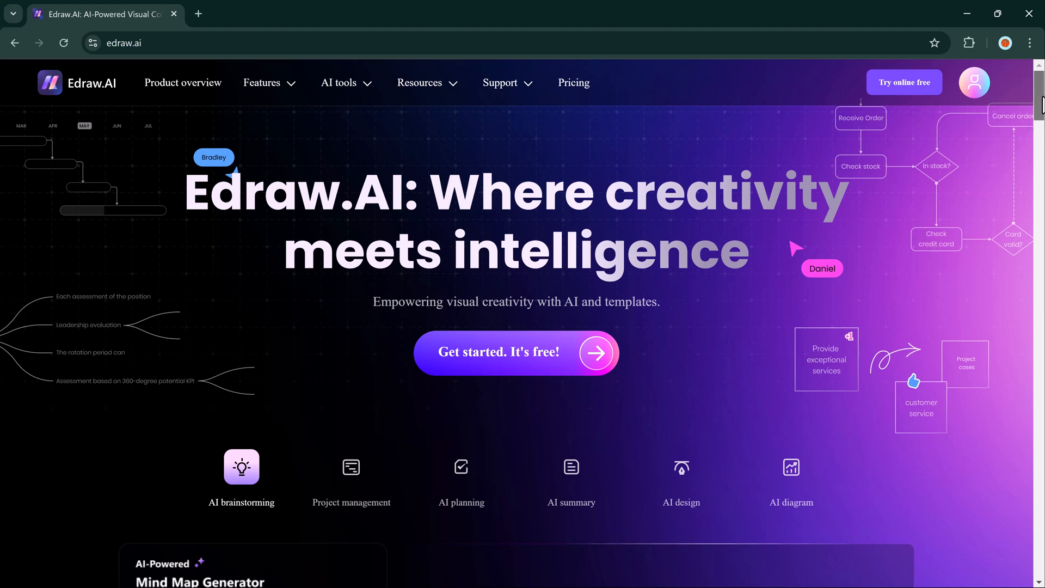
- Scroll the edraw.ai homepage through features, templates, teamwork and security to the Get started banner
{"action": "scroll", "scroll_direction": "down", "scroll_amount": 3}
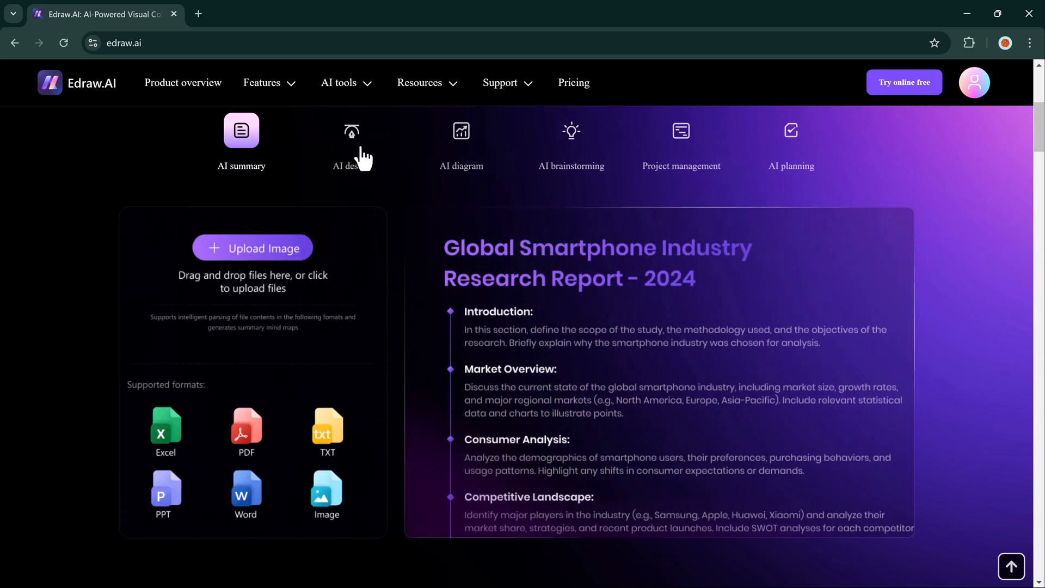
{"action": "left_click", "coordinate": [350, 130]}
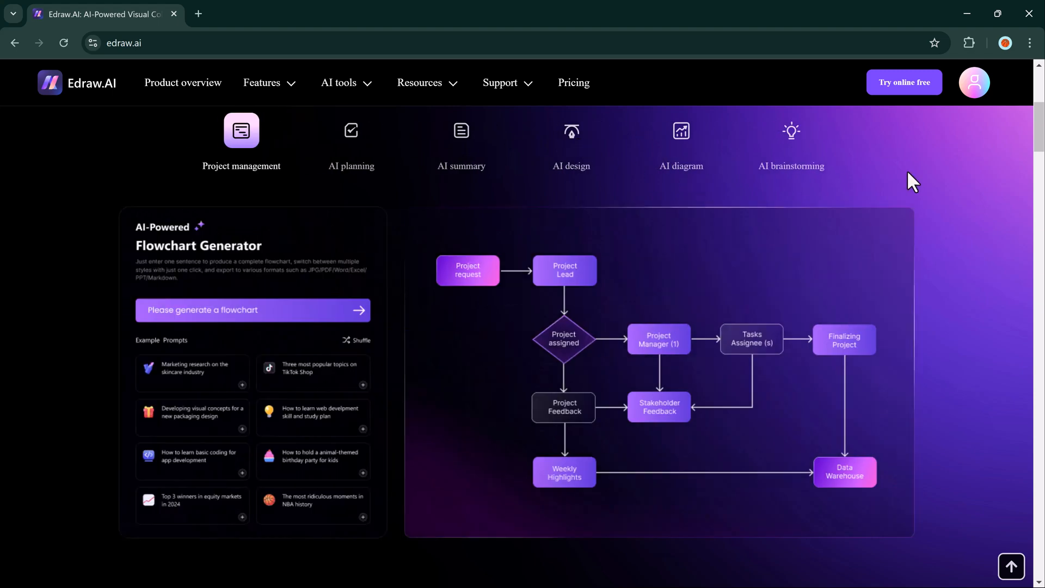
{"action": "scroll", "scroll_direction": "down", "scroll_amount": 3}
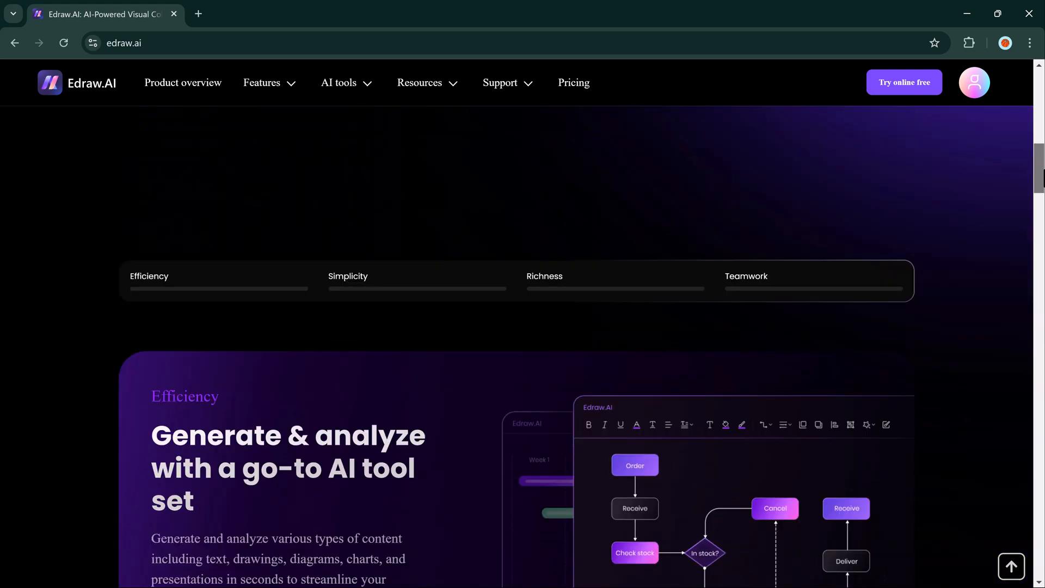
{"action": "scroll", "scroll_direction": "down", "scroll_amount": 3}
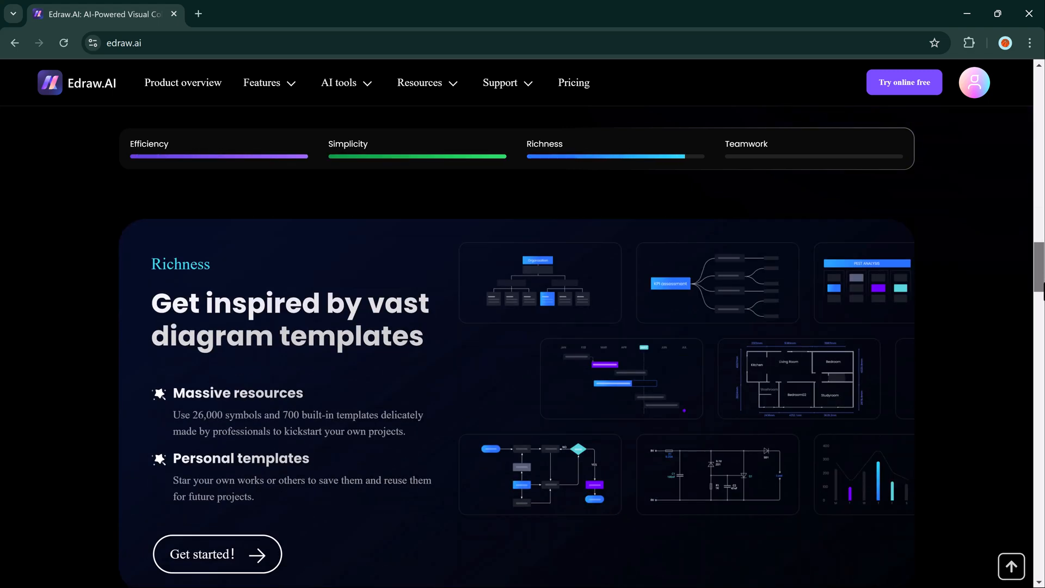
{"action": "scroll", "scroll_direction": "down", "scroll_amount": 3}
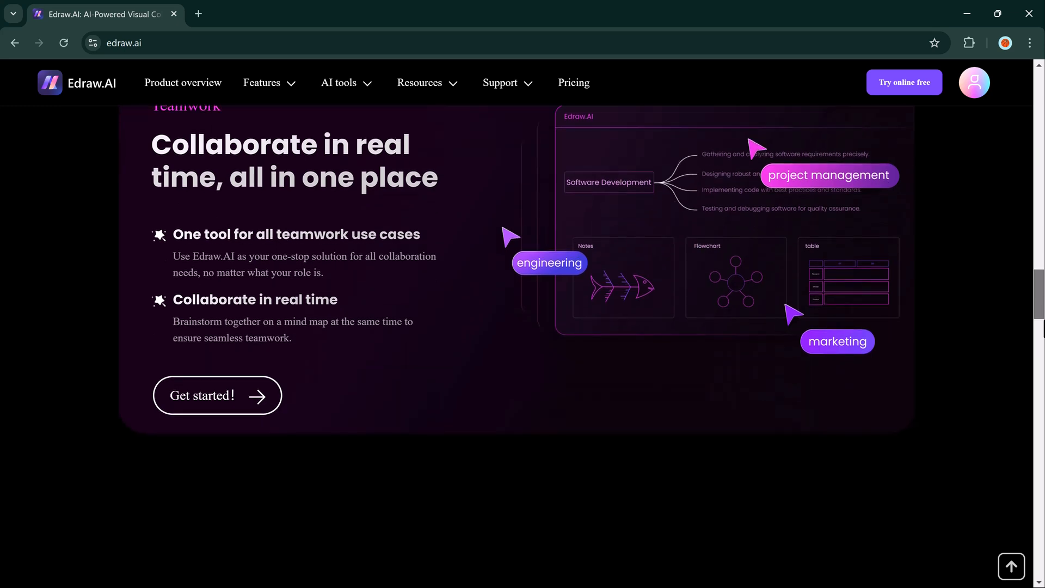
{"action": "scroll", "scroll_direction": "down", "scroll_amount": 3}
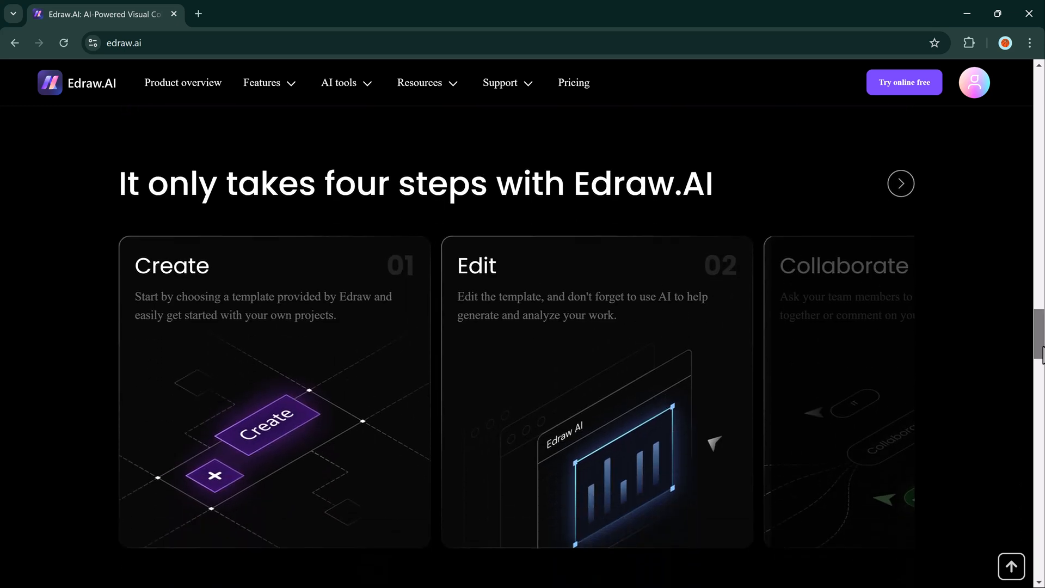
{"action": "scroll", "scroll_direction": "down", "scroll_amount": 3}
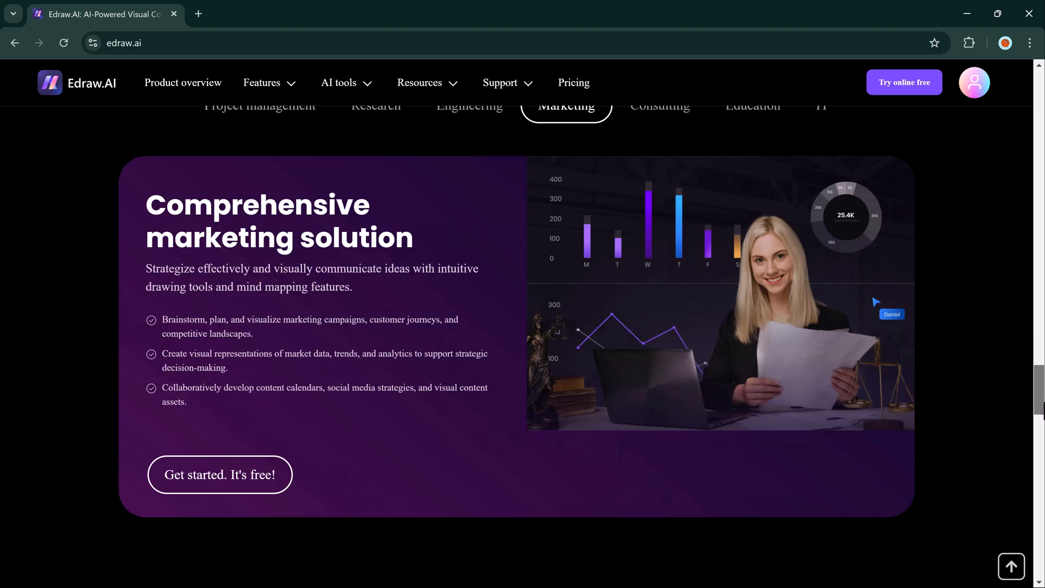
{"action": "scroll", "scroll_direction": "down", "scroll_amount": 3}
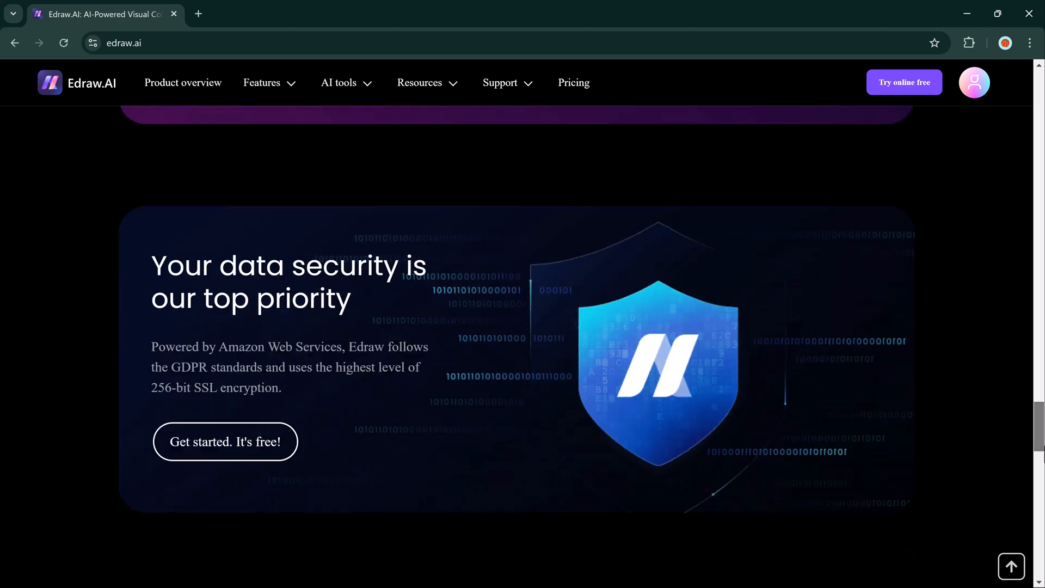
{"action": "scroll", "scroll_direction": "down", "scroll_amount": 3}
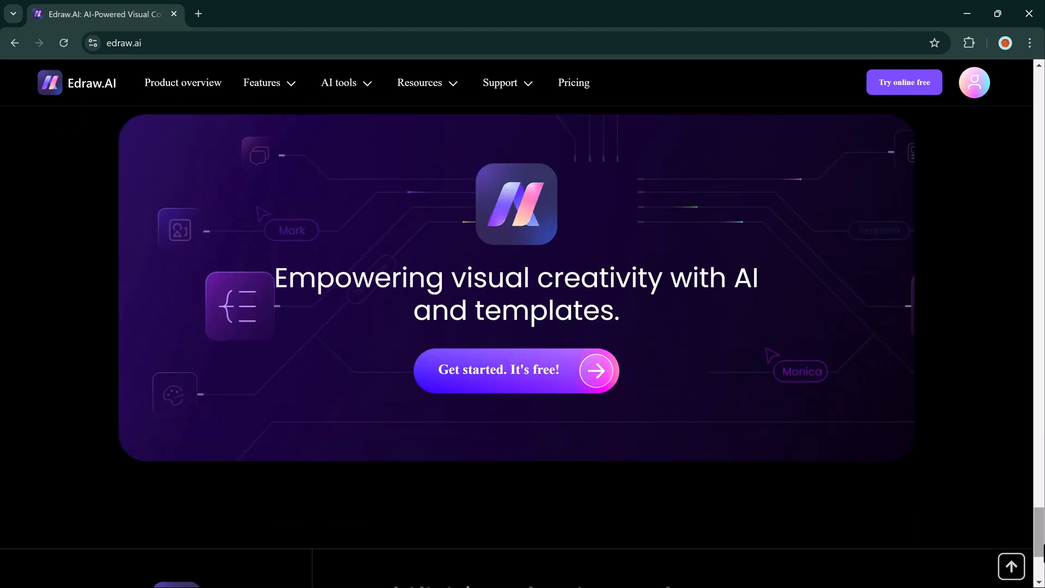
{"action": "mouse_move", "coordinate": [495, 399]}
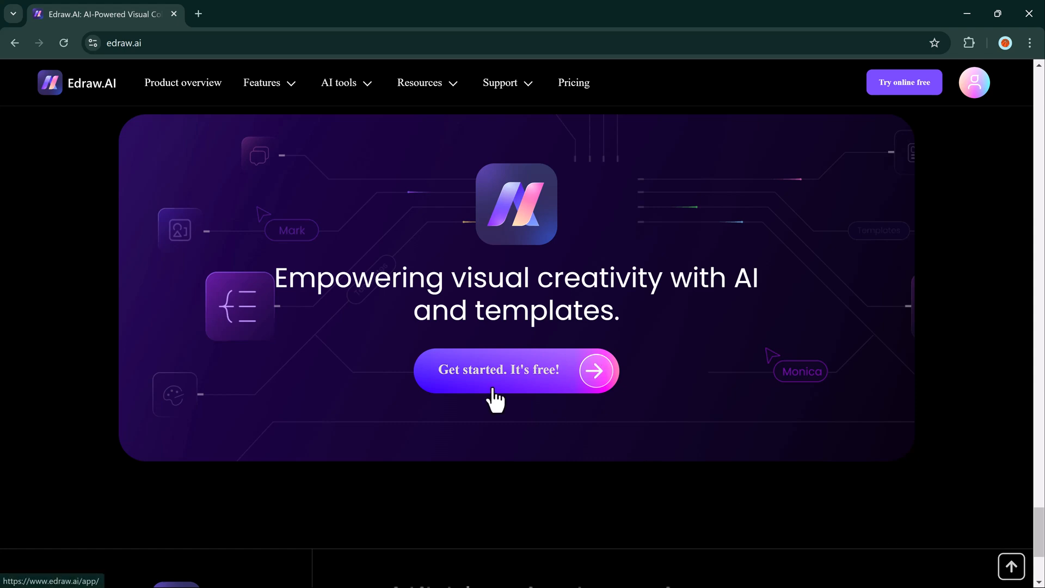
- Enter the workspace via 'Get started. It's free!' and browse the template categories from mind maps to charts
{"action": "left_click", "coordinate": [518, 370]}
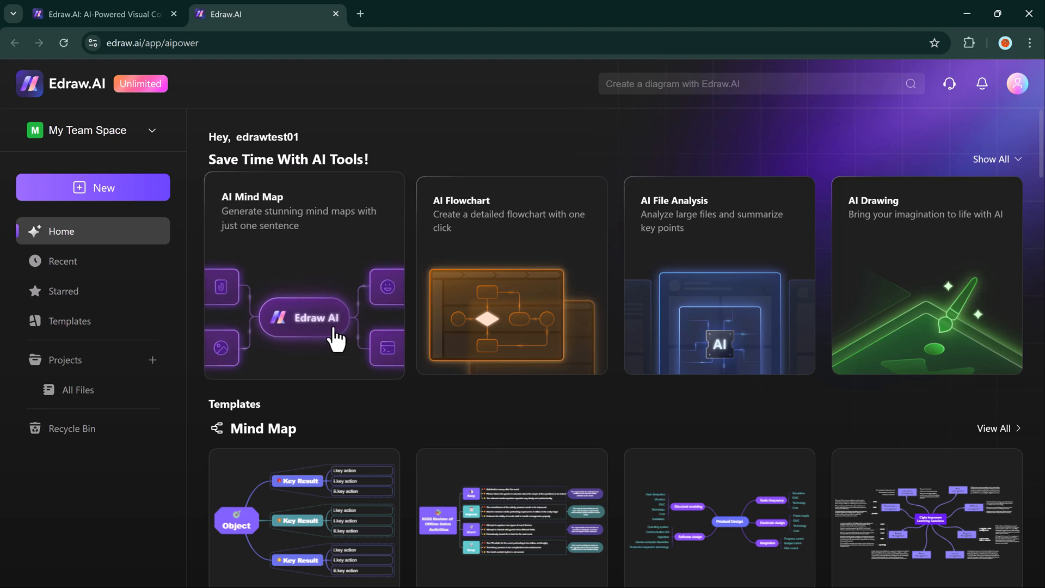
{"action": "mouse_move", "coordinate": [475, 346]}
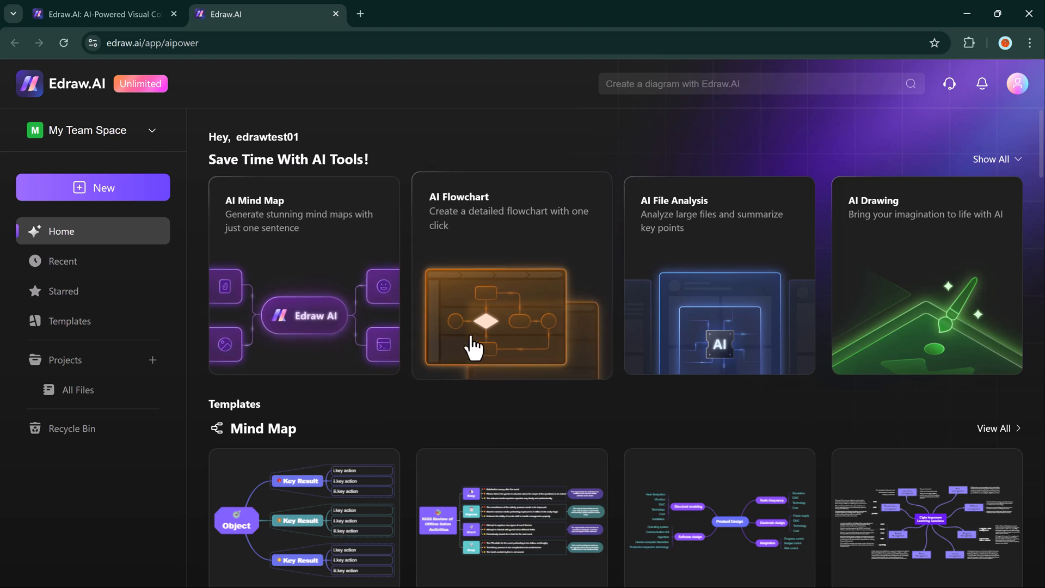
{"action": "mouse_move", "coordinate": [711, 360]}
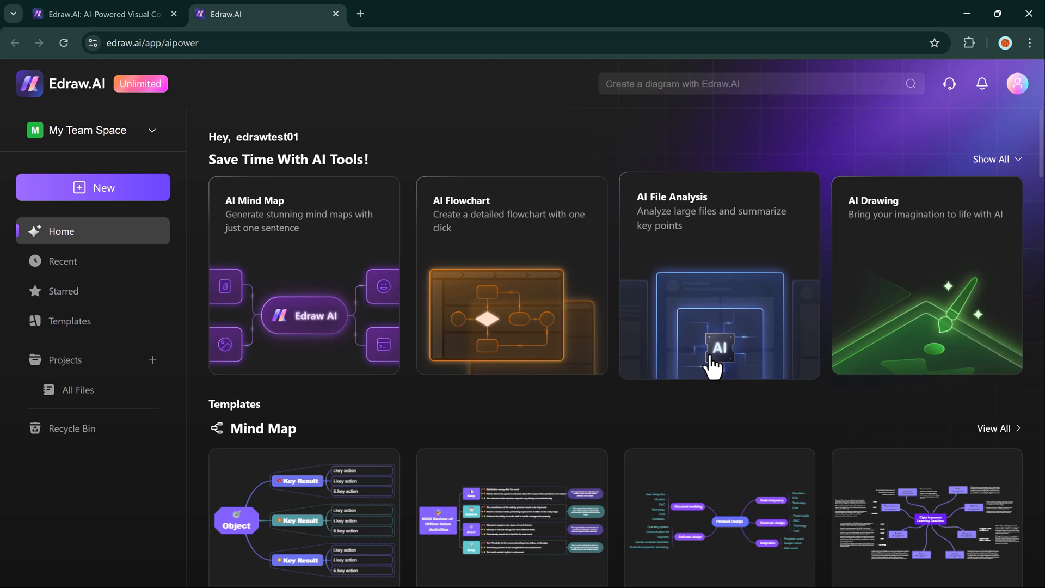
{"action": "mouse_move", "coordinate": [884, 343]}
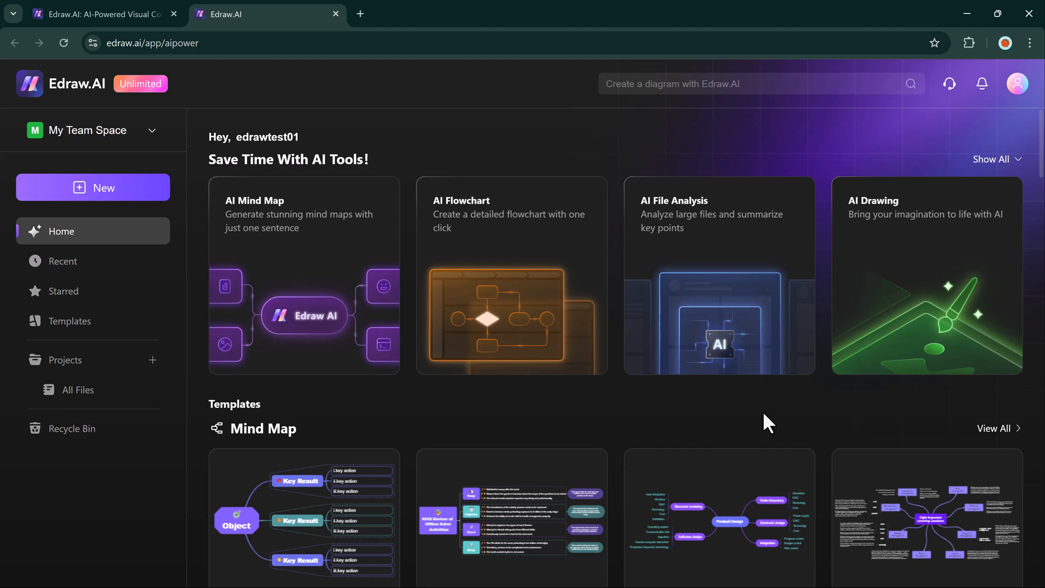
{"action": "scroll", "scroll_direction": "down", "scroll_amount": 3}
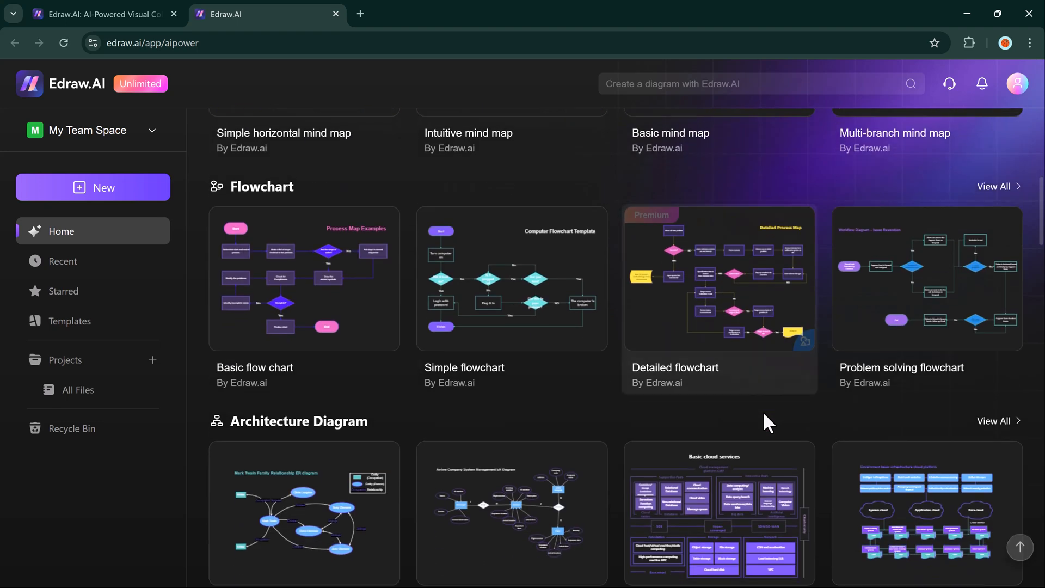
{"action": "scroll", "scroll_direction": "down", "scroll_amount": 3}
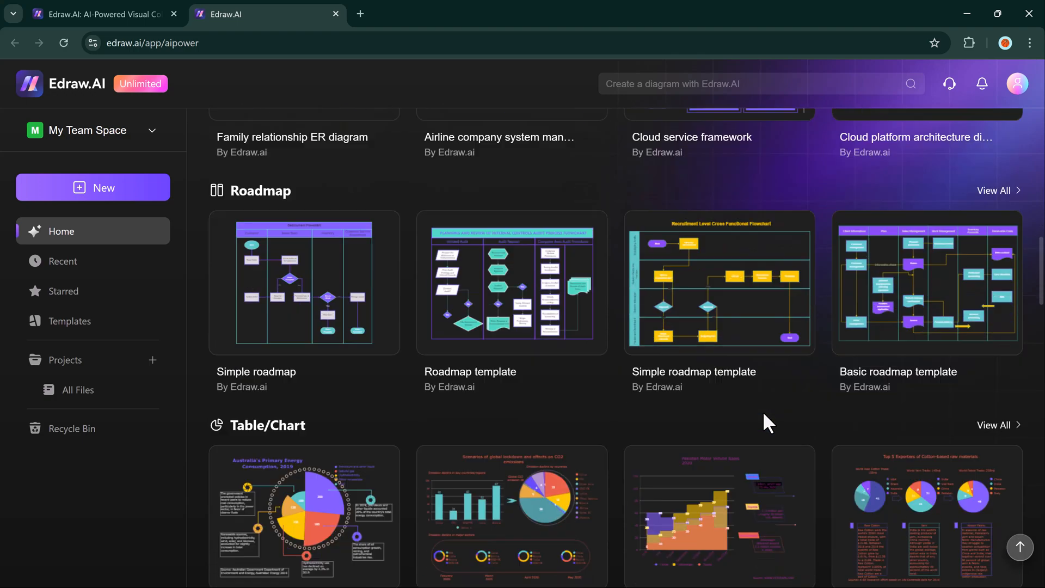
{"action": "scroll", "scroll_direction": "down", "scroll_amount": 3}
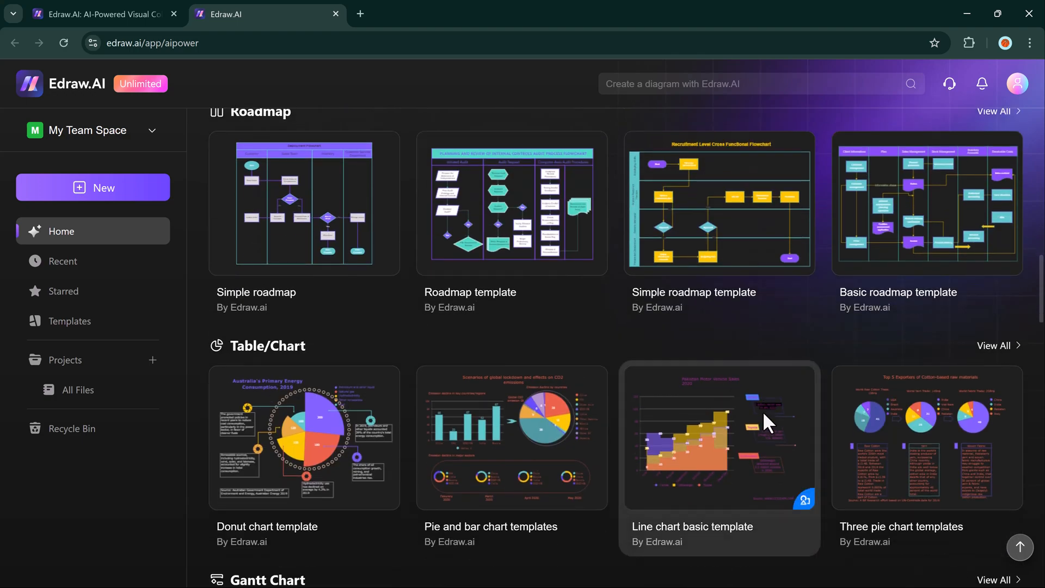
{"action": "scroll", "scroll_direction": "down", "scroll_amount": 3}
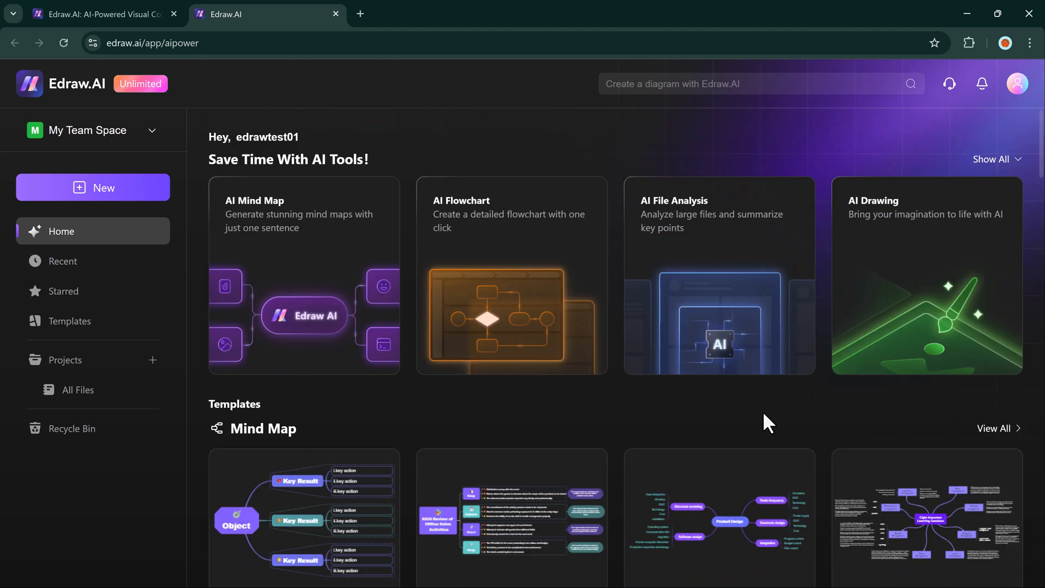
{"action": "mouse_move", "coordinate": [339, 330]}
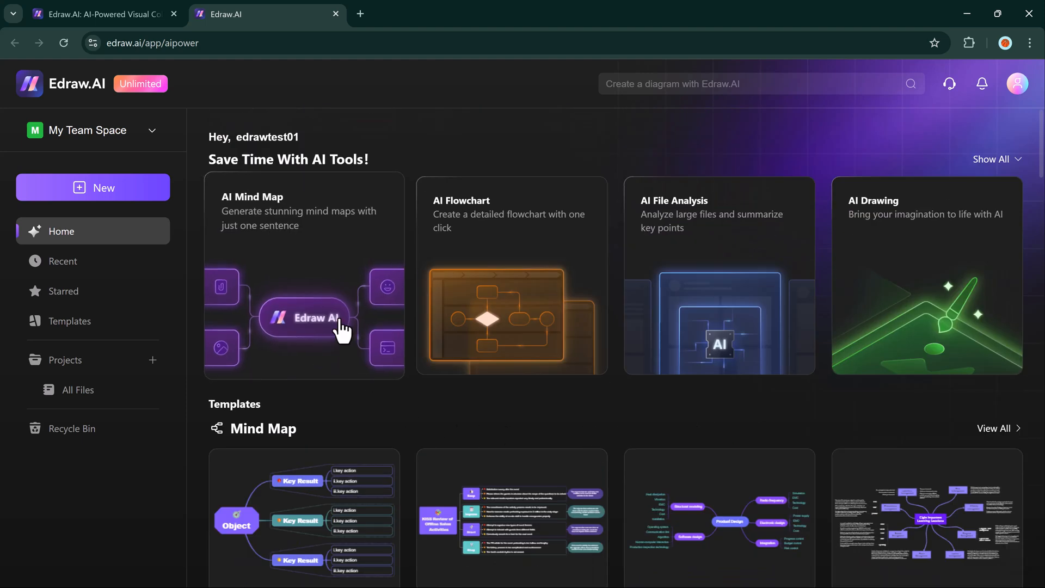
- Generate a mind map from the prompt 'Social Media' in the AI Mind Map tool
{"action": "left_click", "coordinate": [304, 318]}
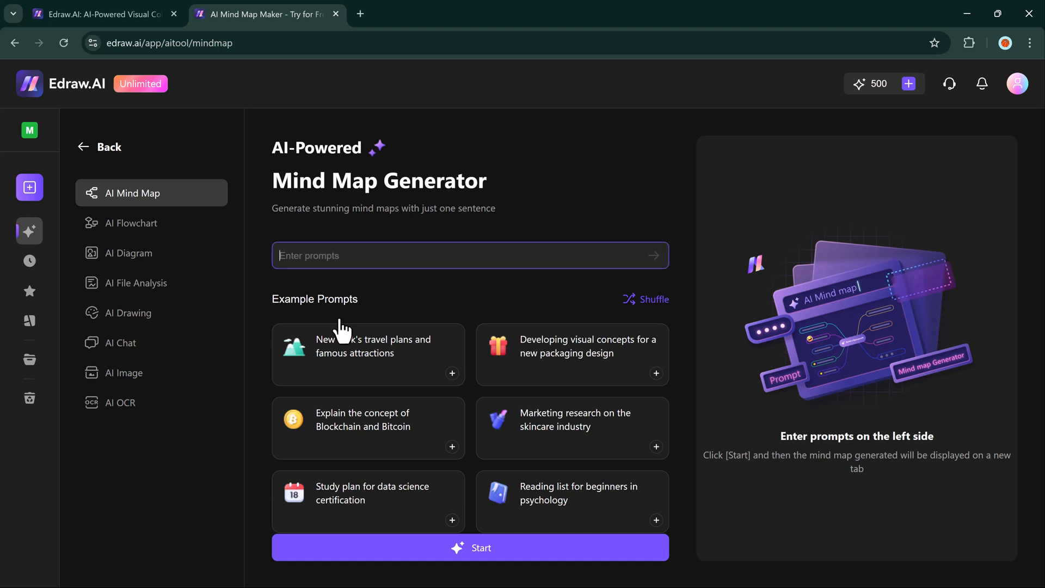
{"action": "mouse_move", "coordinate": [406, 307]}
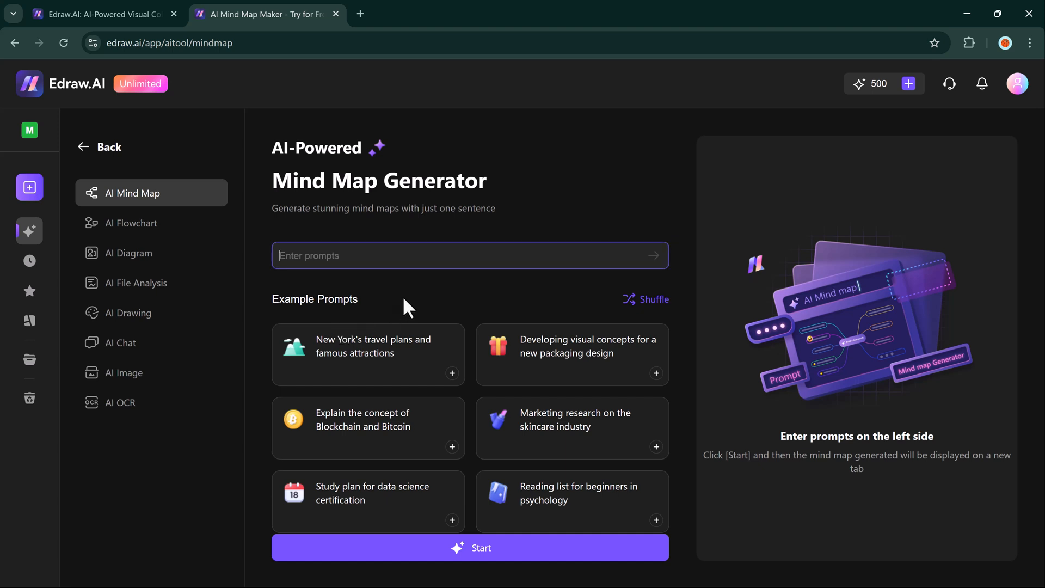
{"action": "left_click", "coordinate": [374, 255]}
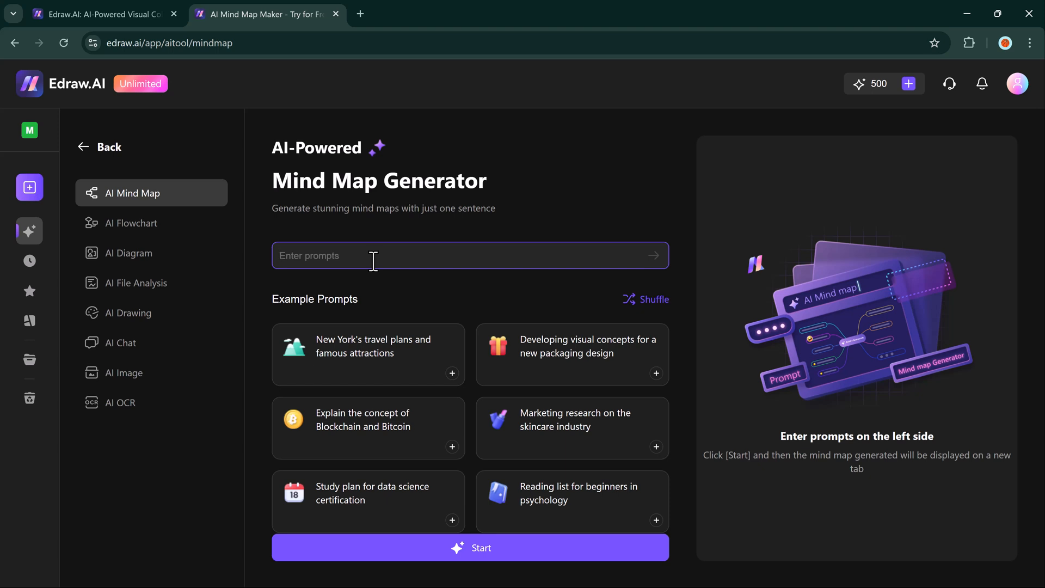
{"action": "type", "text": "Social M"}
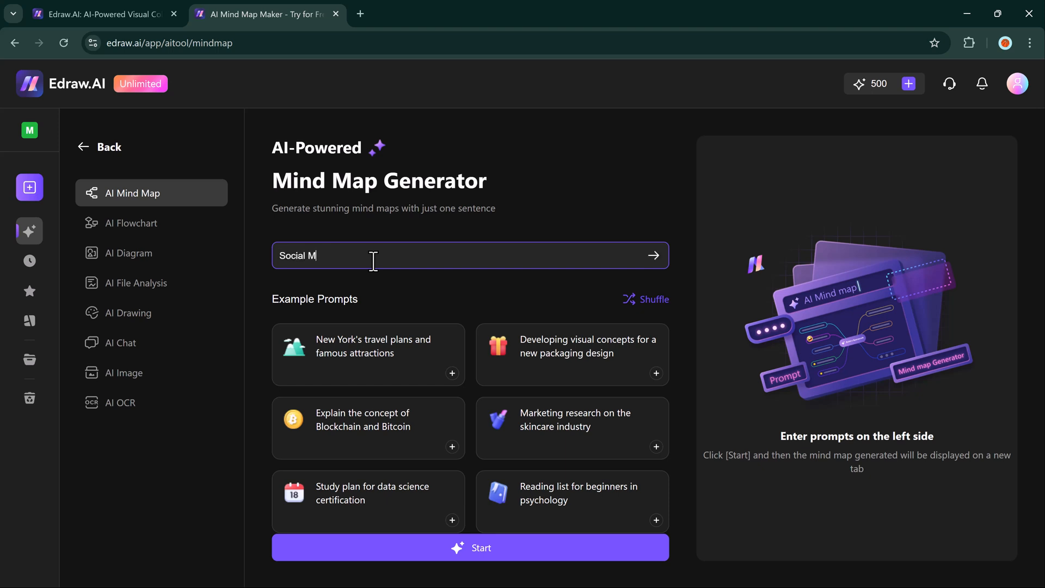
{"action": "type", "text": "edia"}
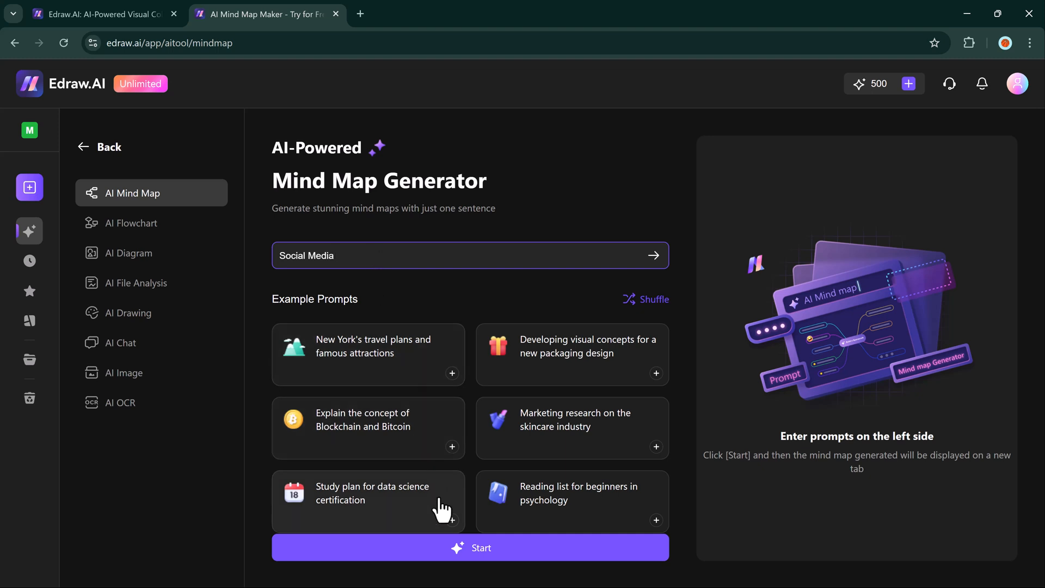
{"action": "left_click", "coordinate": [479, 548]}
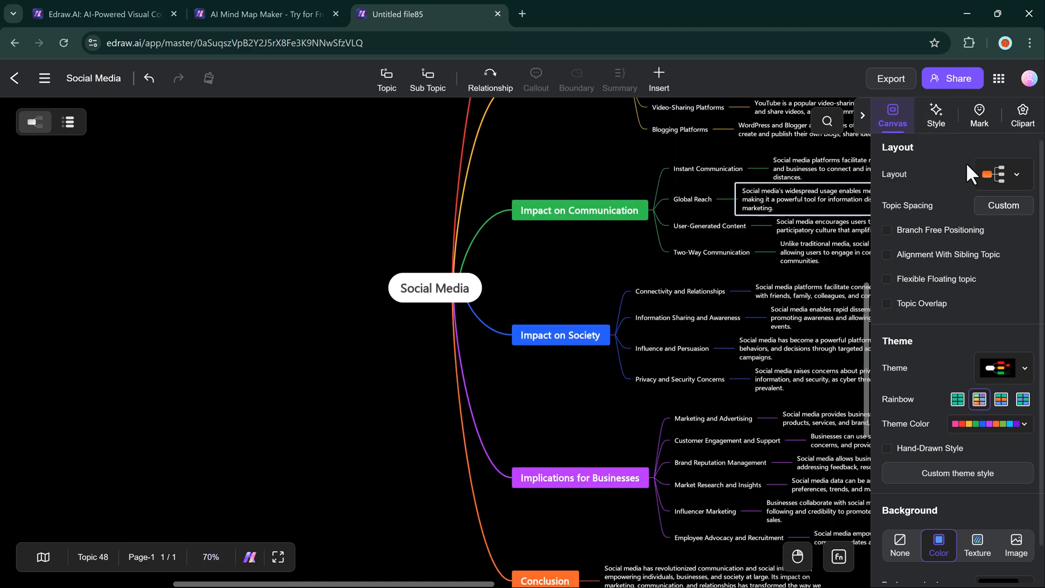
- Switch the Social Media map to a balanced left-right layout, trying two two-sided arrangements
{"action": "left_click", "coordinate": [1015, 175]}
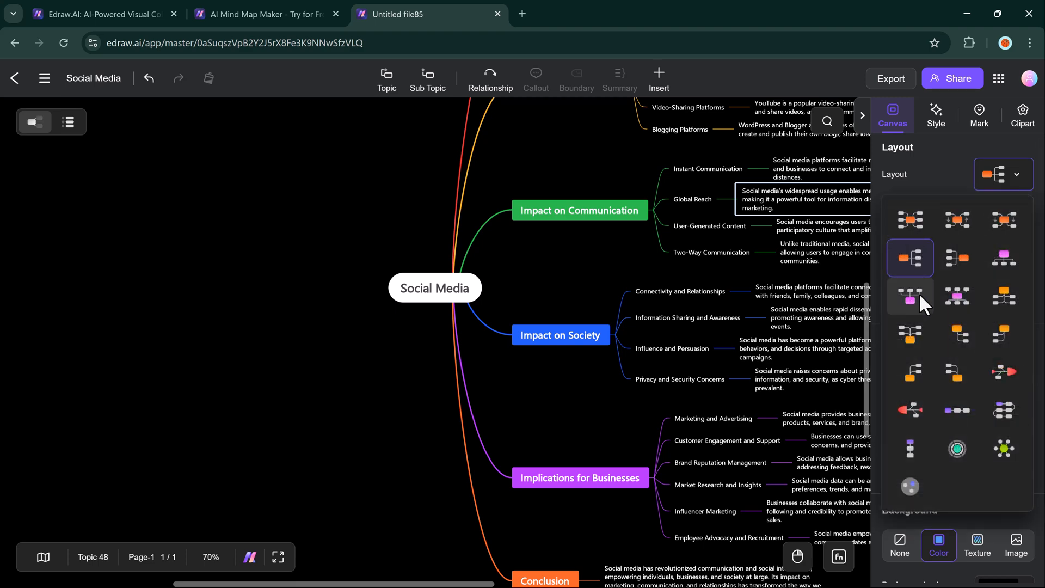
{"action": "left_click", "coordinate": [1004, 220]}
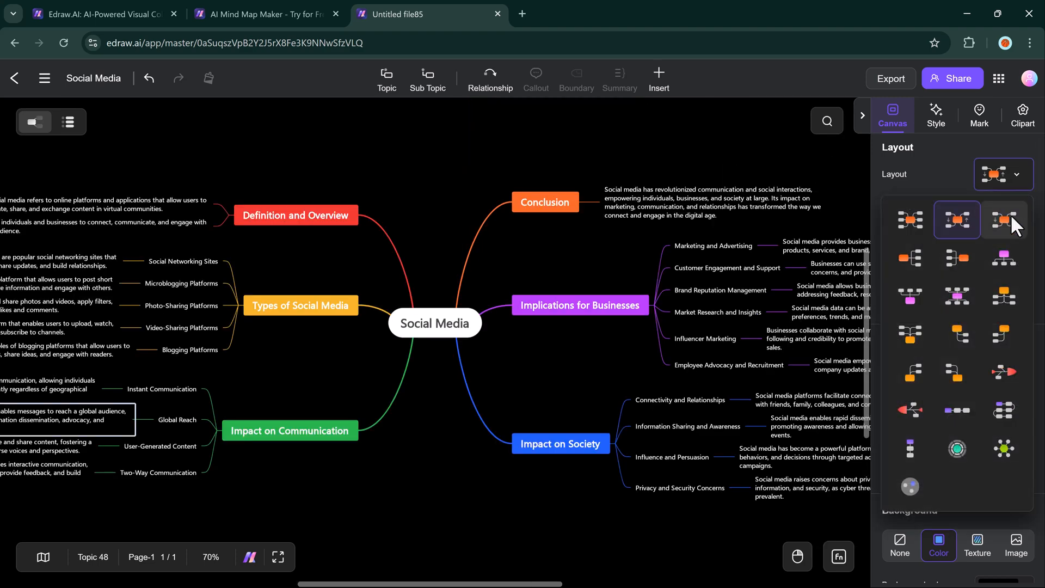
{"action": "left_click", "coordinate": [1003, 219]}
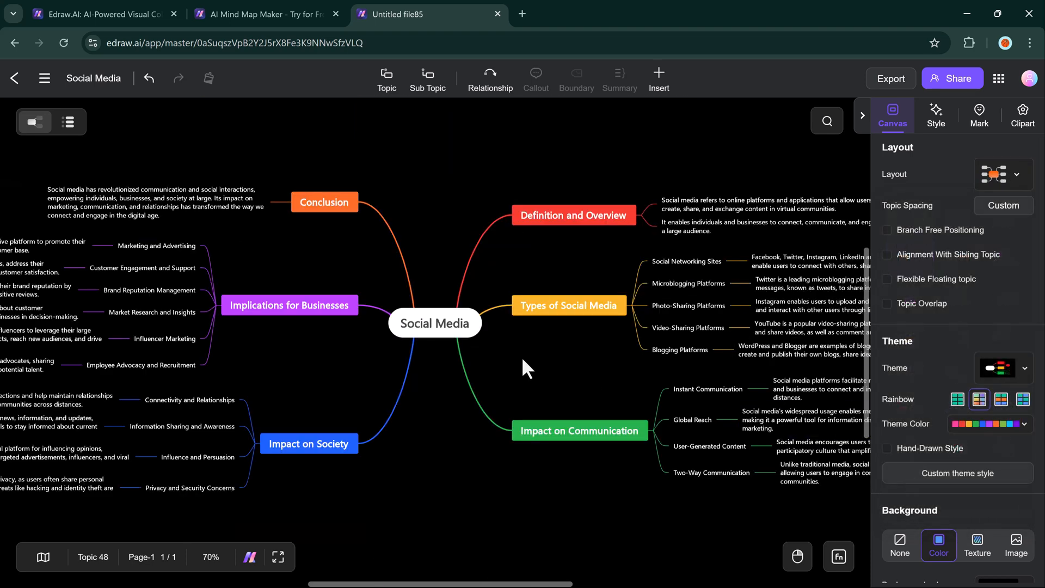
- Apply the hexagon theme with teal branches and set the canvas background to grey
{"action": "left_click", "coordinate": [1024, 368]}
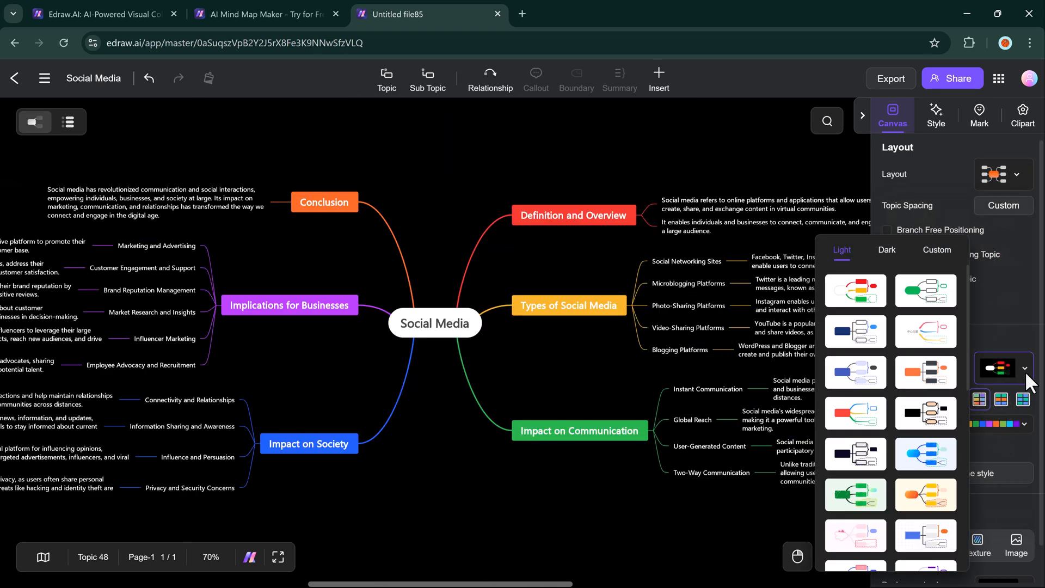
{"action": "left_click", "coordinate": [925, 453]}
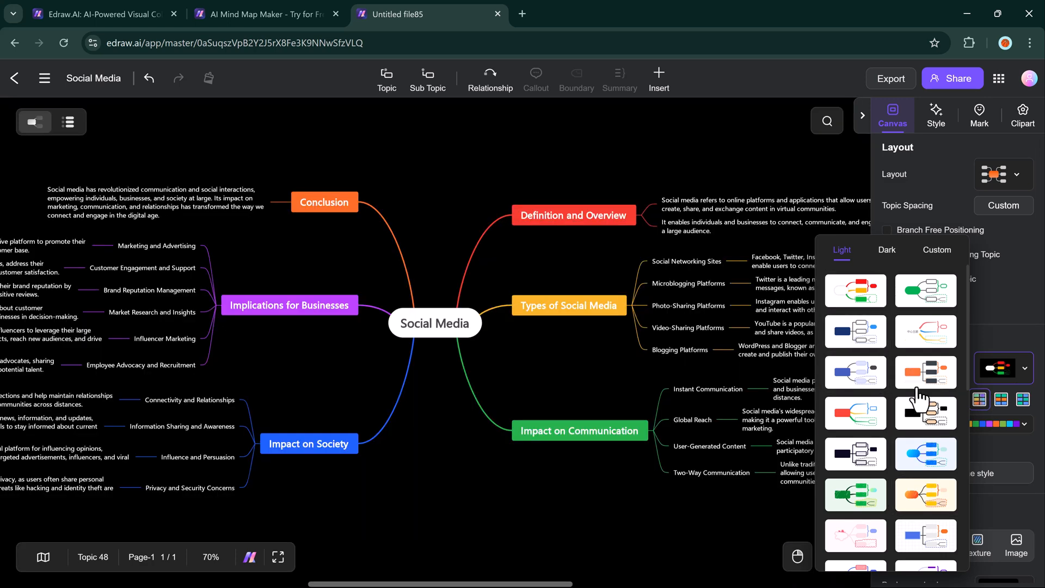
{"action": "left_click", "coordinate": [926, 372]}
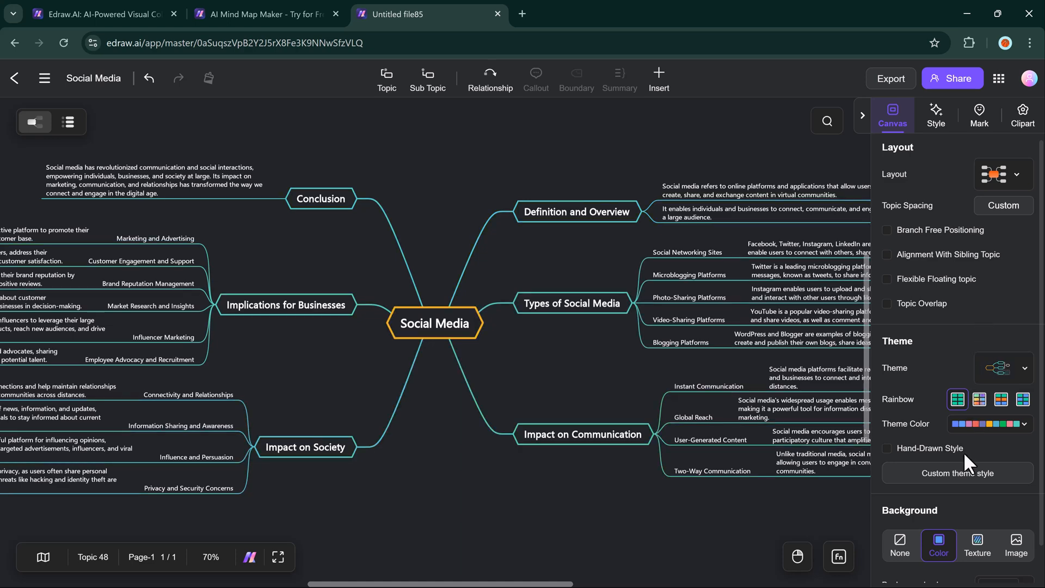
{"action": "scroll", "scroll_direction": "down", "scroll_amount": 3}
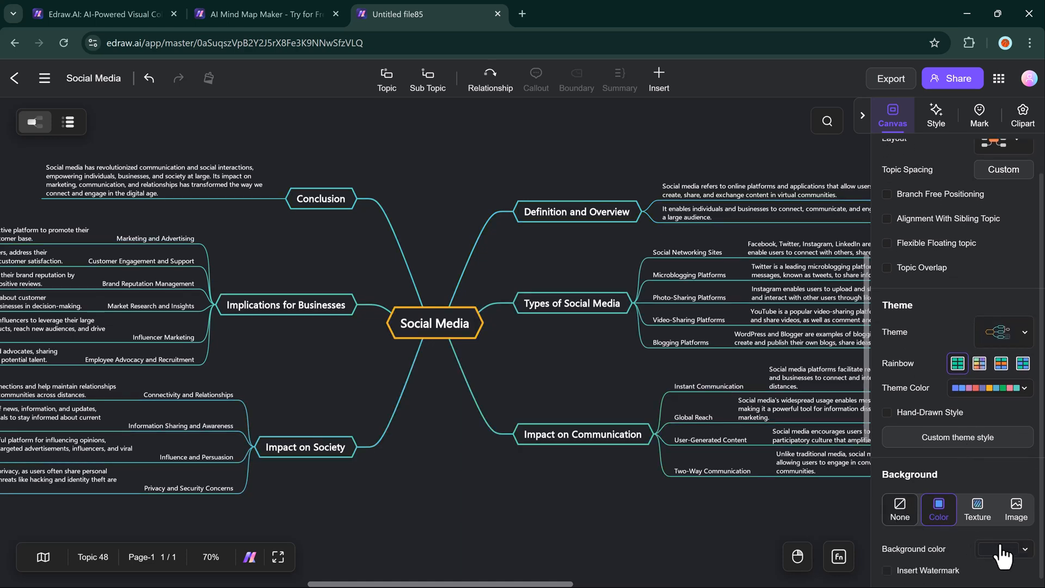
{"action": "left_click", "coordinate": [1021, 548]}
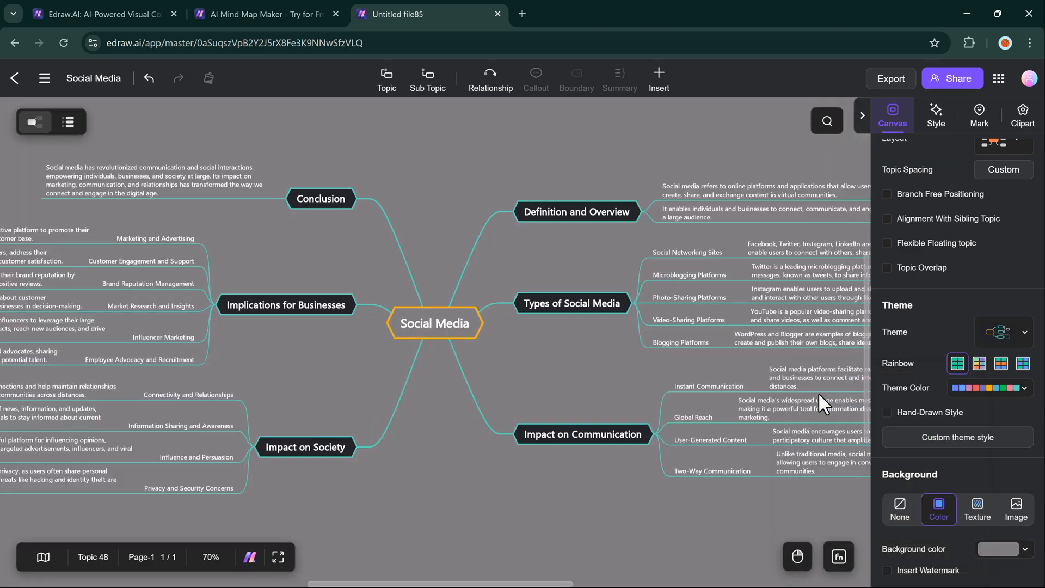
{"action": "left_click", "coordinate": [979, 114]}
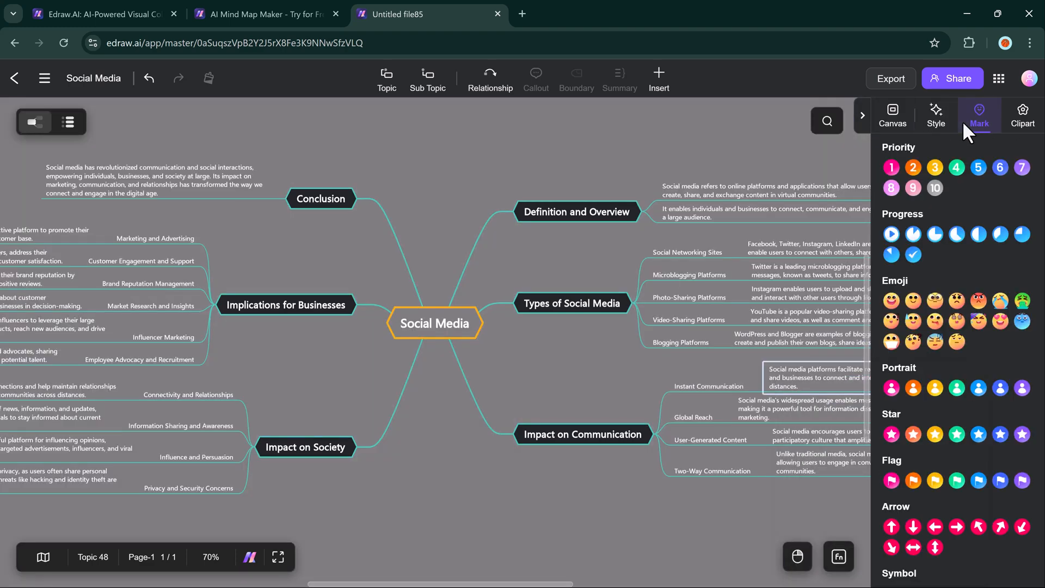
- Mark Photo-Sharing Platforms as Priority 1 and Video-Sharing Platforms as Priority 2
{"action": "left_click", "coordinate": [689, 297]}
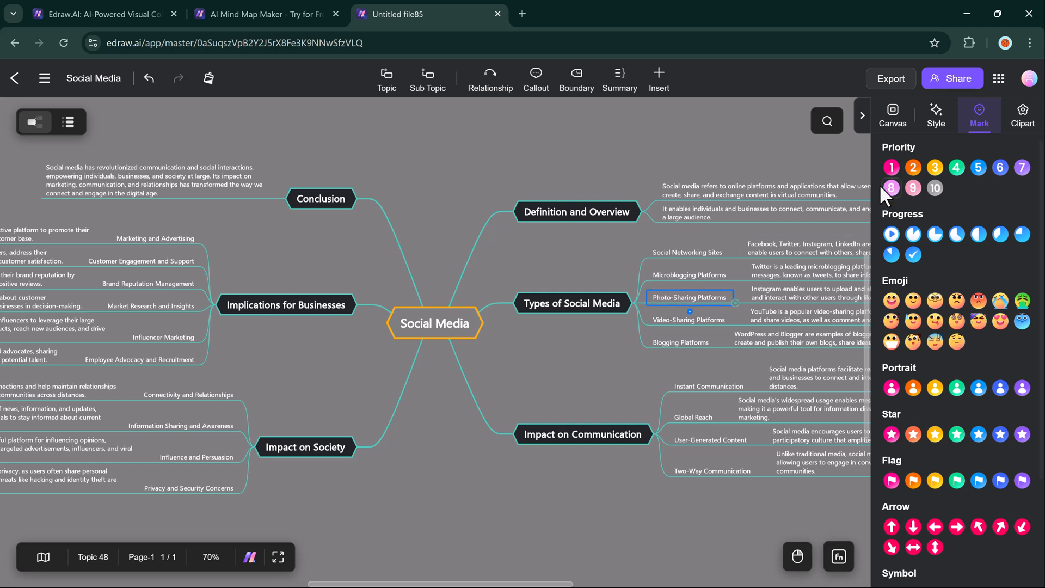
{"action": "left_click", "coordinate": [913, 168]}
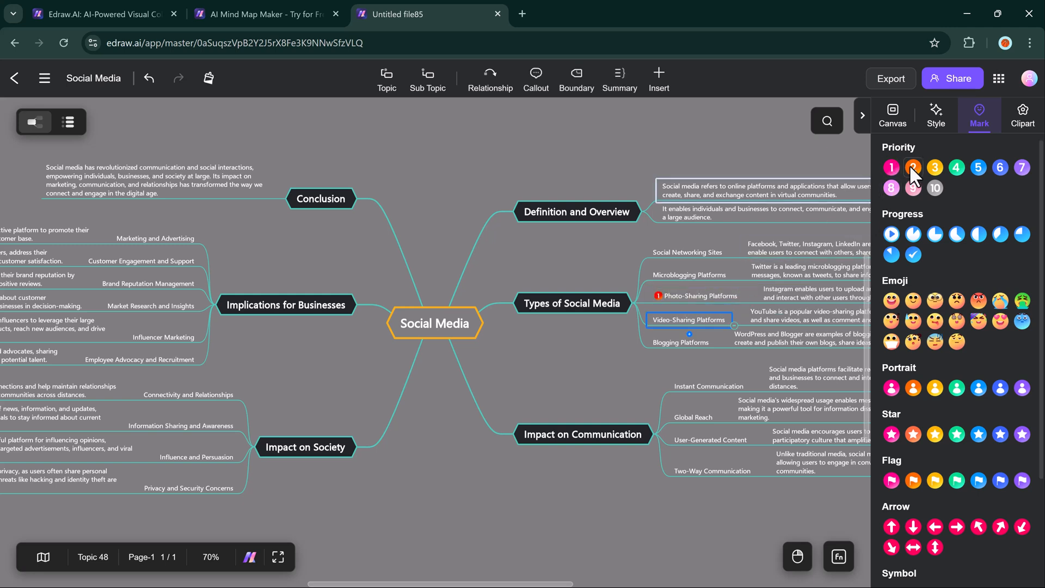
{"action": "left_click", "coordinate": [913, 168]}
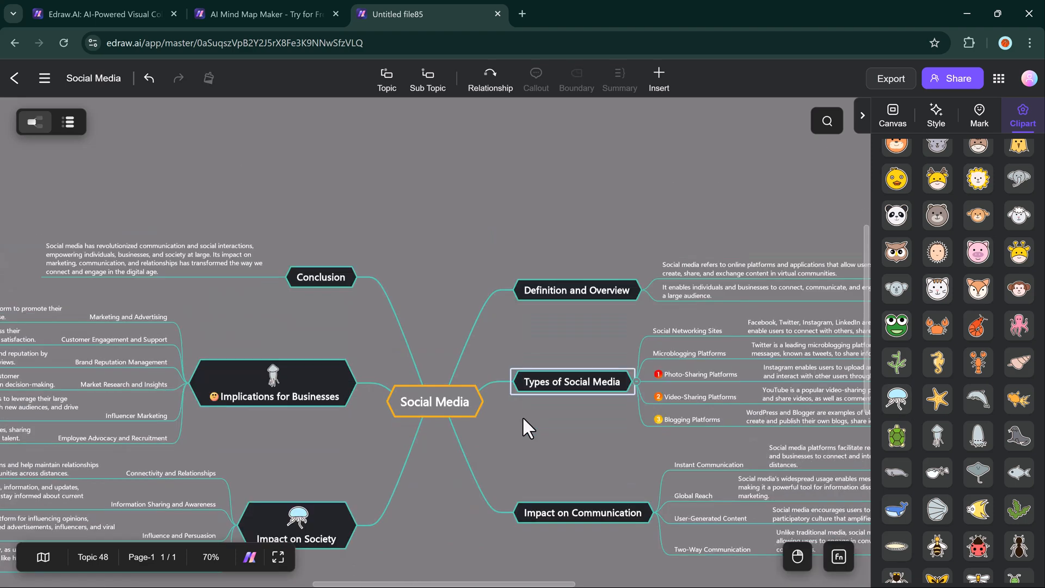
{"action": "left_click", "coordinate": [890, 78]}
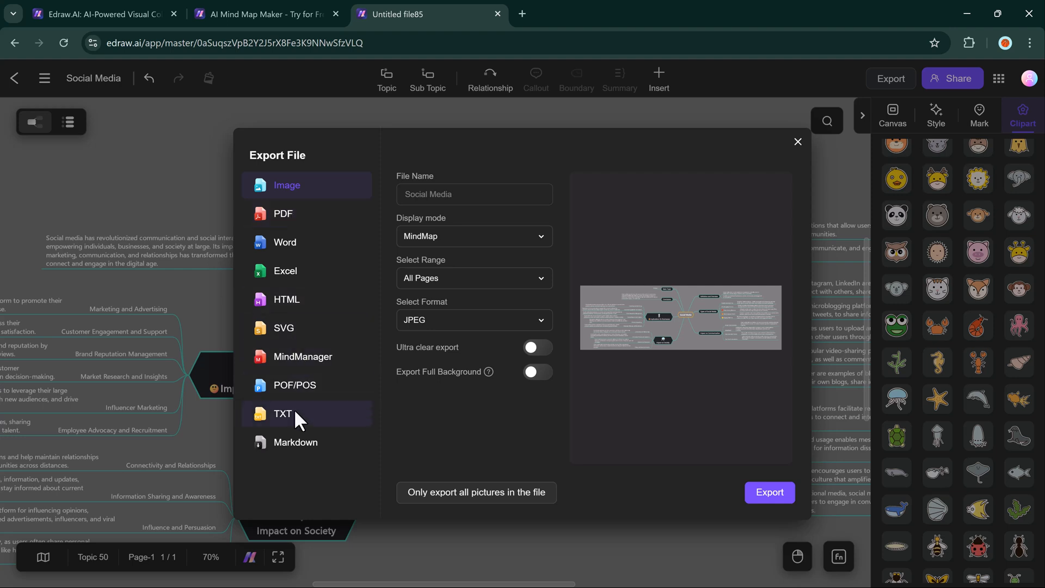
- Review the Word export option in the Export File dialog
{"action": "left_click", "coordinate": [285, 241]}
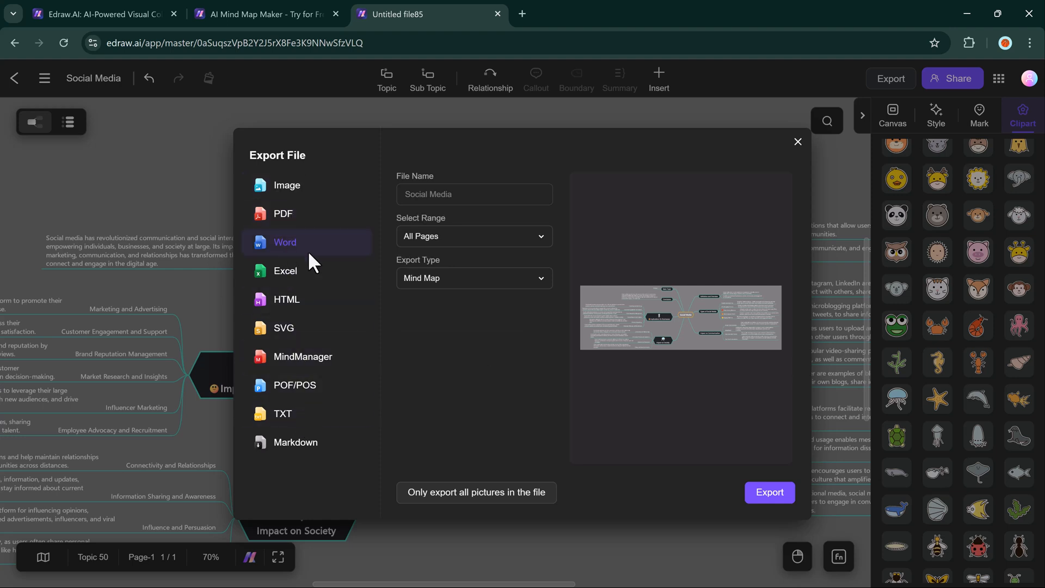
{"action": "left_click", "coordinate": [770, 492]}
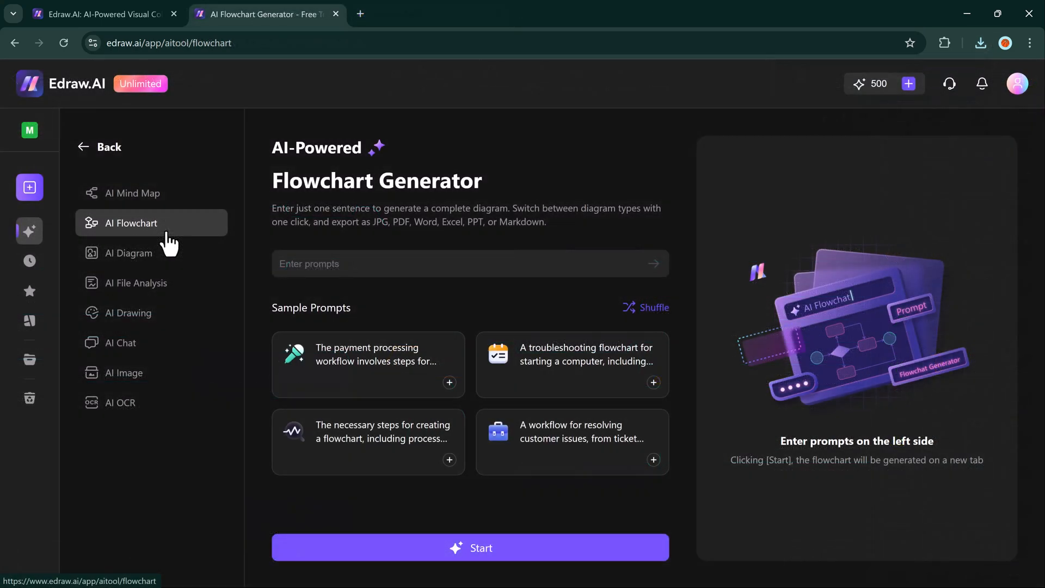
- Generate a flowchart from the prompt 'Wedding Plan' in the AI Flowchart tool
{"action": "left_click", "coordinate": [342, 264]}
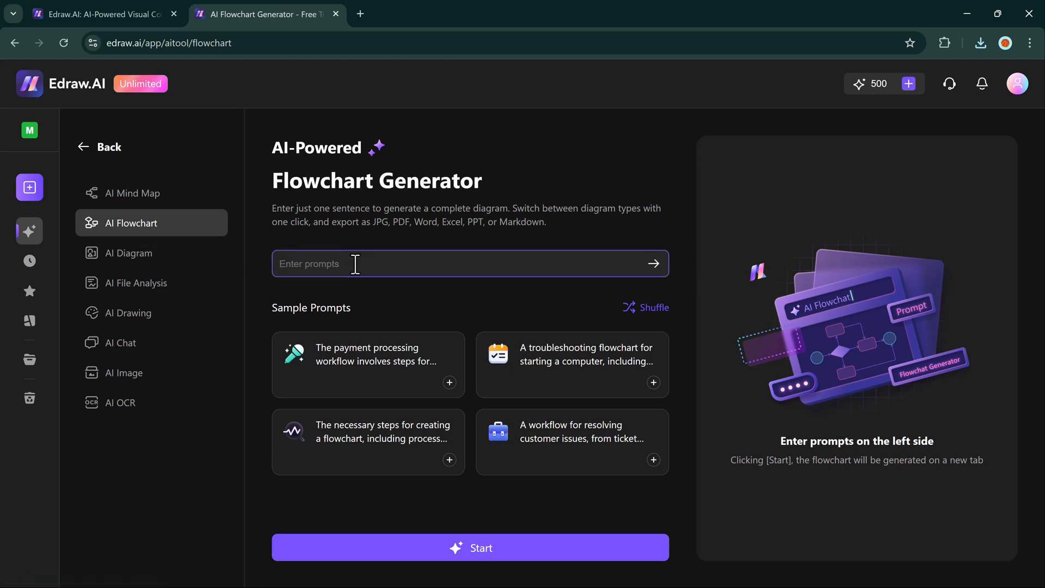
{"action": "type", "text": "Wedding Pla"}
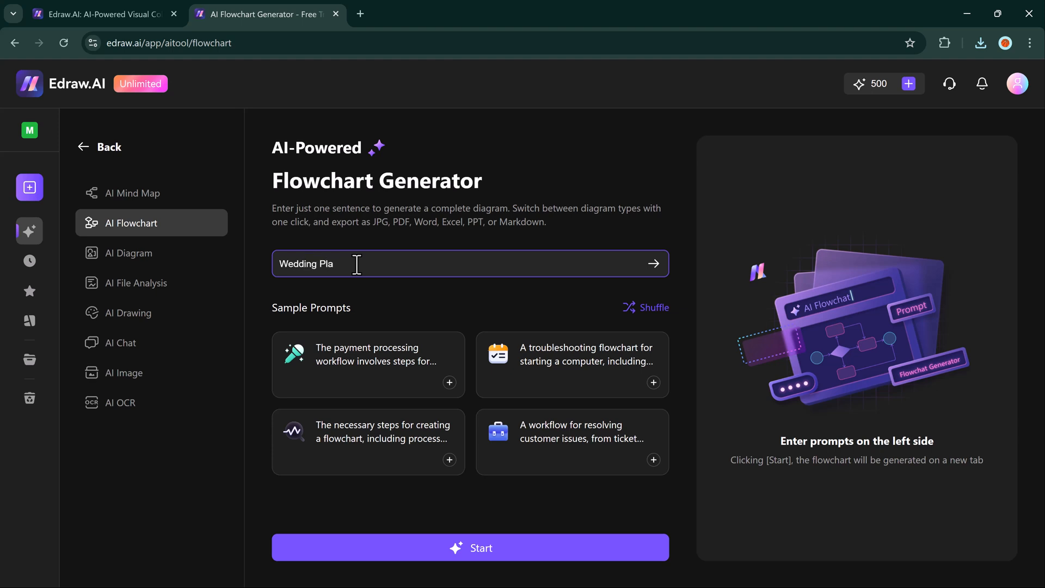
{"action": "type", "text": "n"}
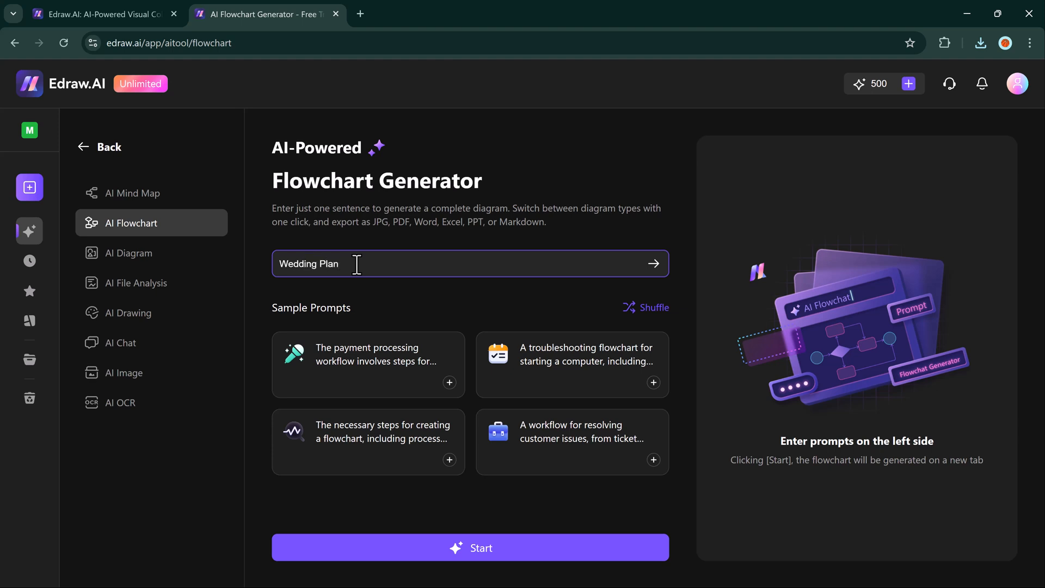
{"action": "left_click", "coordinate": [470, 548]}
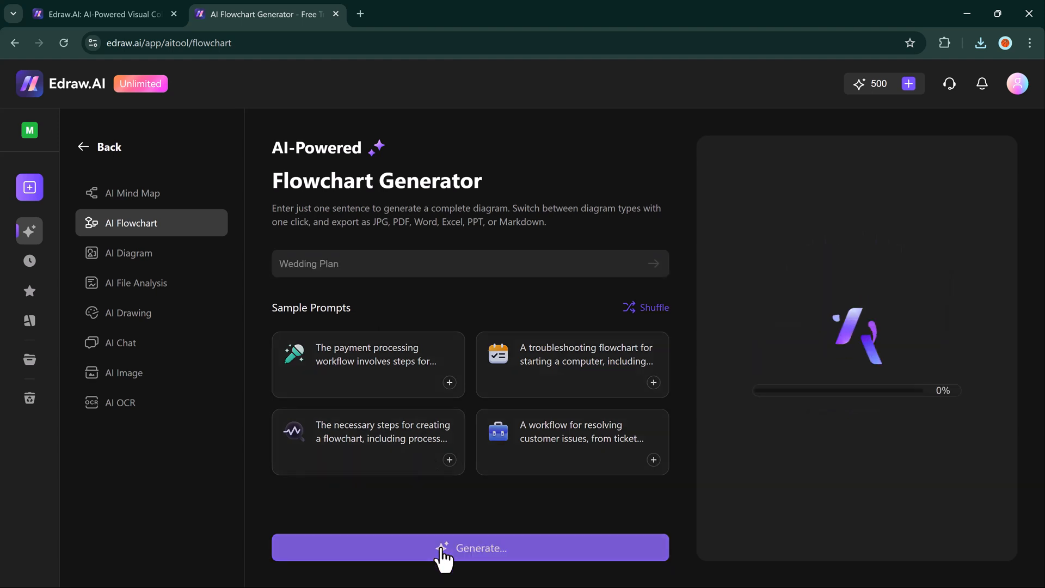
{"action": "left_click", "coordinate": [470, 547]}
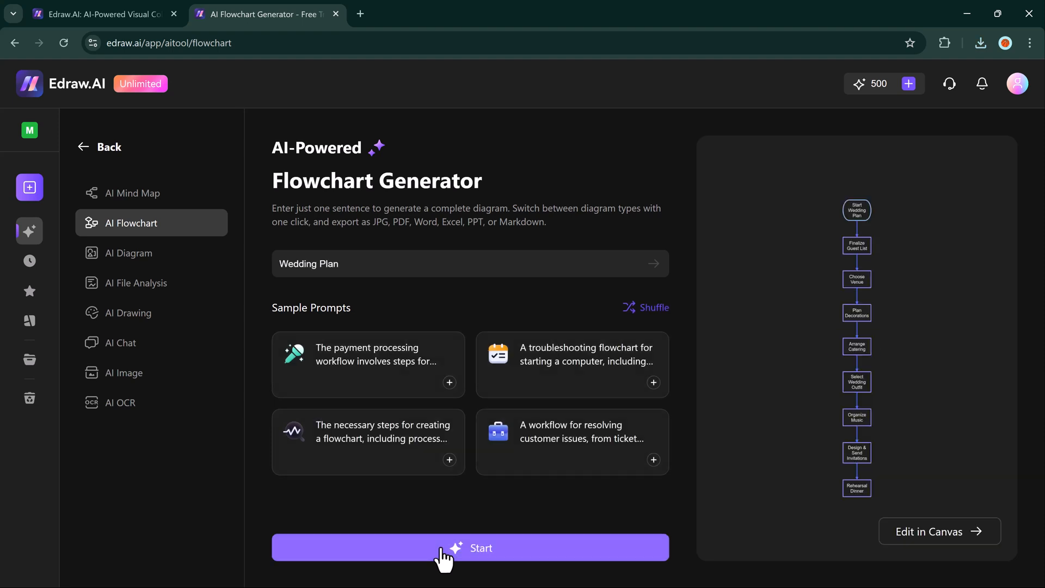
{"action": "mouse_move", "coordinate": [915, 540]}
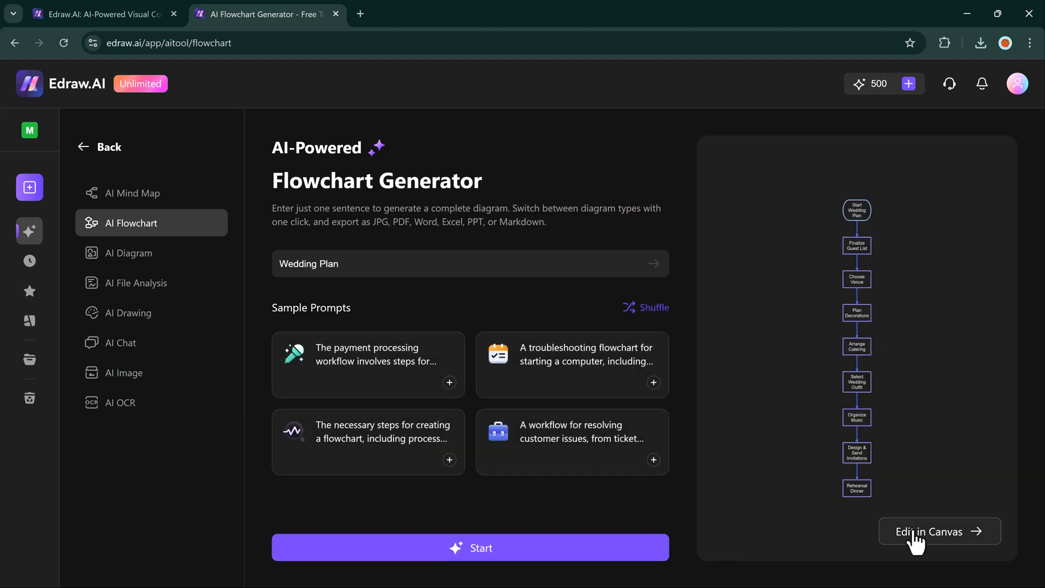
- Edit the Wedding Plan flowchart in canvas and apply a dark outlined theme with green connectors
{"action": "left_click", "coordinate": [939, 531]}
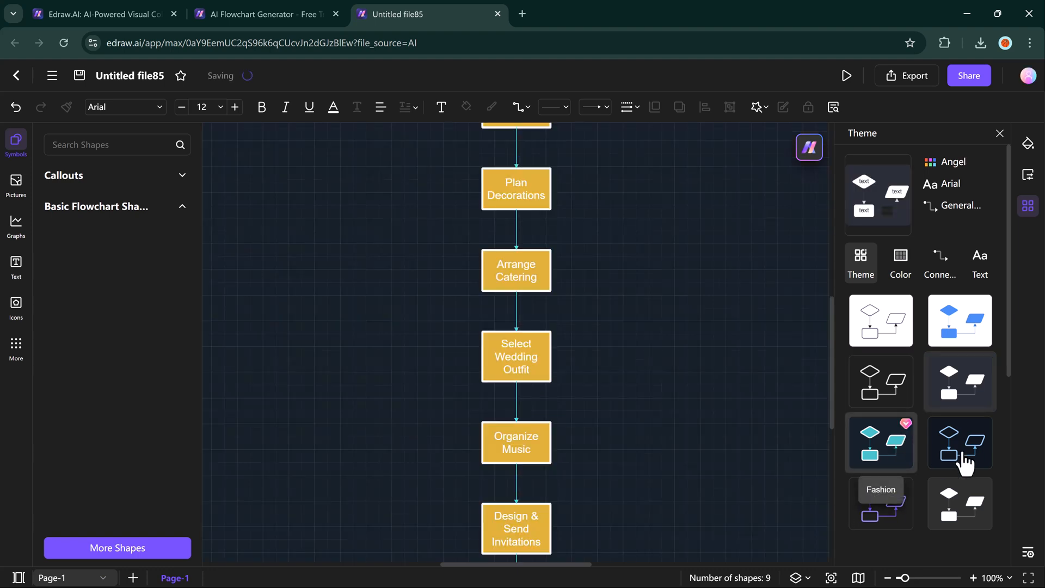
{"action": "left_click", "coordinate": [900, 262]}
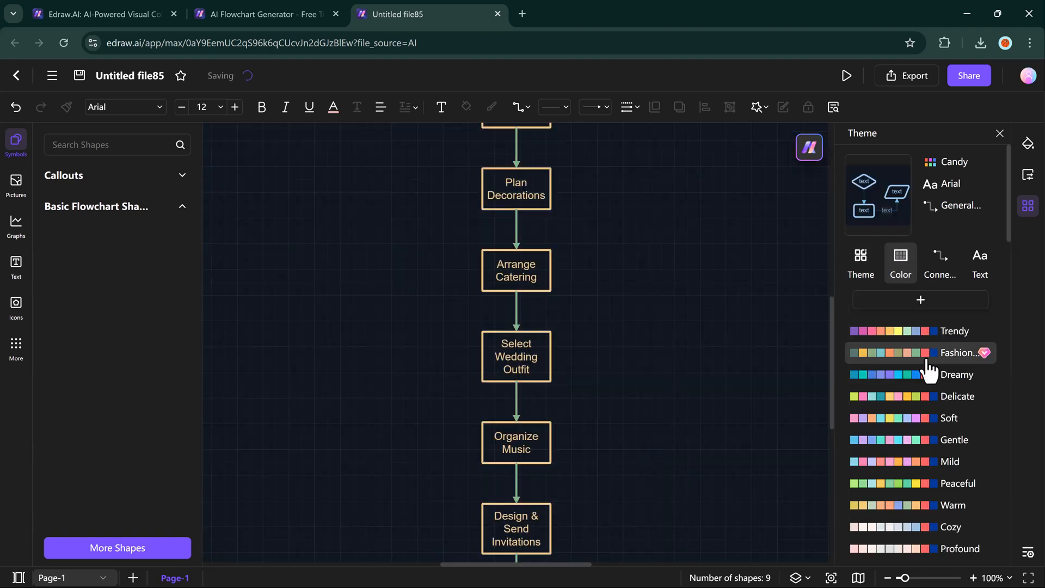
{"action": "left_click", "coordinate": [264, 16]}
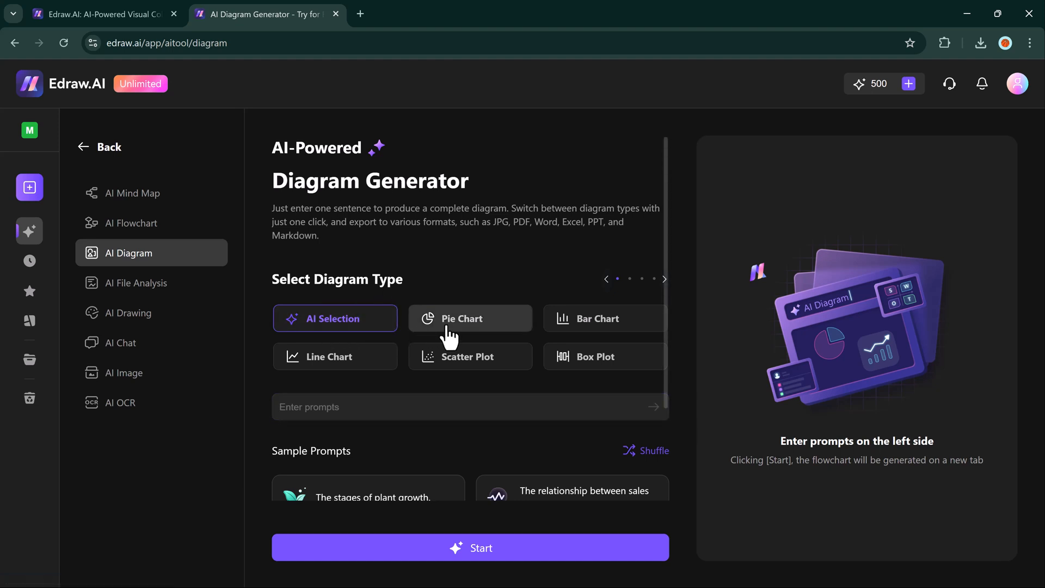
- Try other diagram types in AI Diagram, switching the type to box plot
{"action": "left_click", "coordinate": [599, 318]}
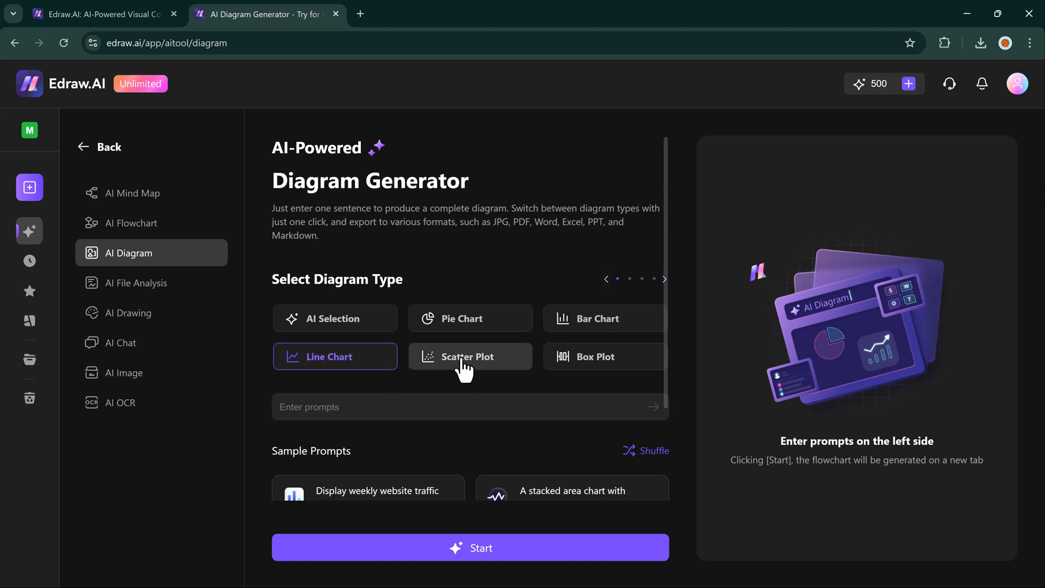
{"action": "left_click", "coordinate": [595, 356]}
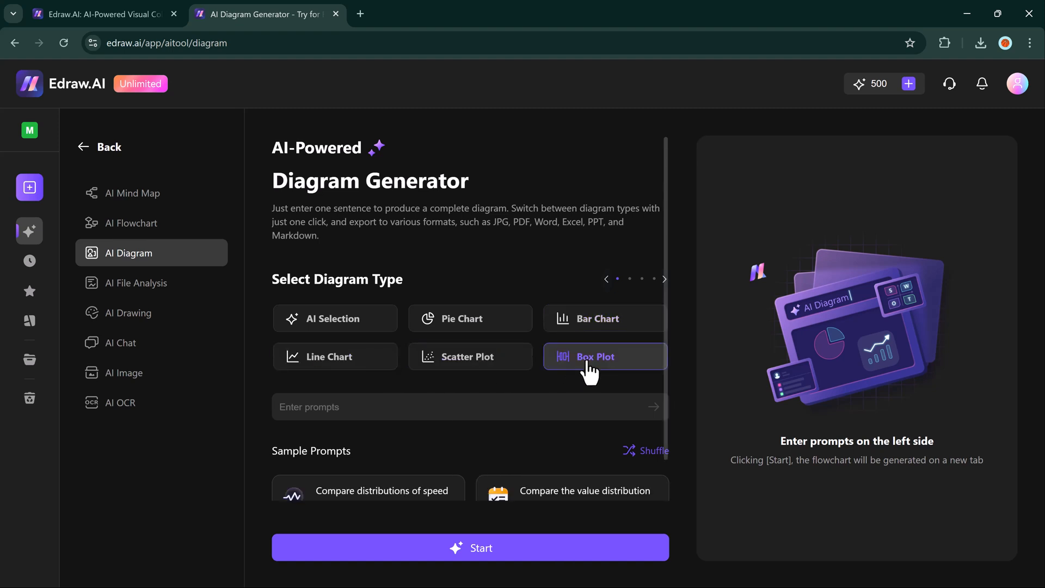
{"action": "mouse_move", "coordinate": [502, 366]}
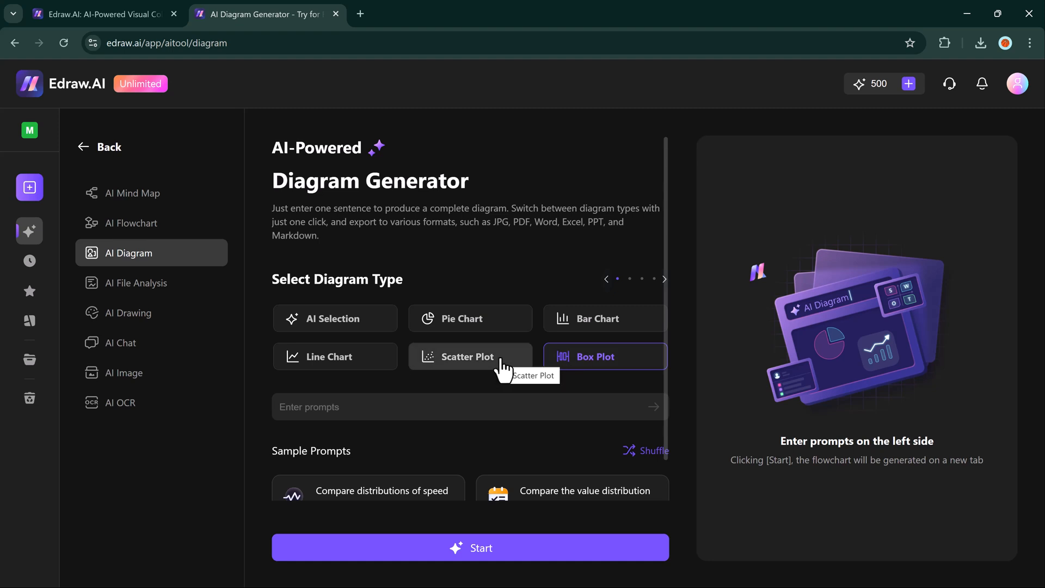
{"action": "mouse_move", "coordinate": [554, 366]}
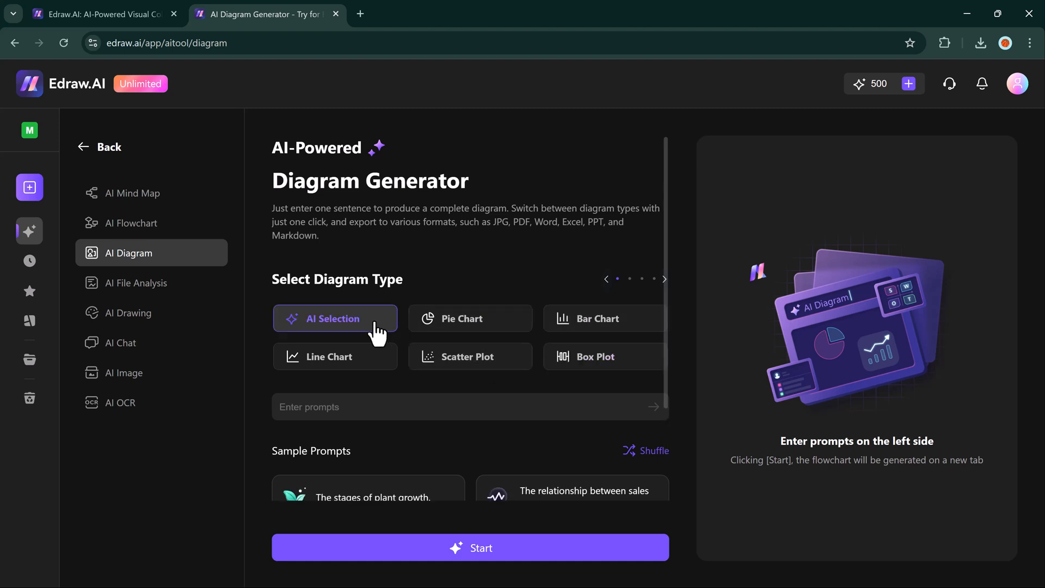
{"action": "scroll", "scroll_direction": "down", "scroll_amount": 3}
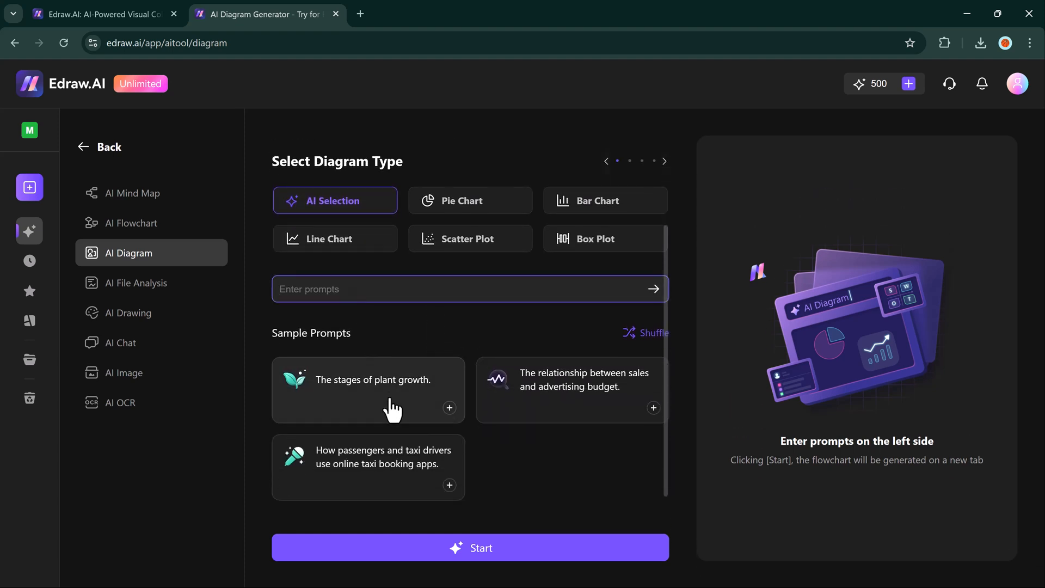
- Generate the plant growth stages diagram from the sample prompt and preview it
{"action": "left_click", "coordinate": [368, 390]}
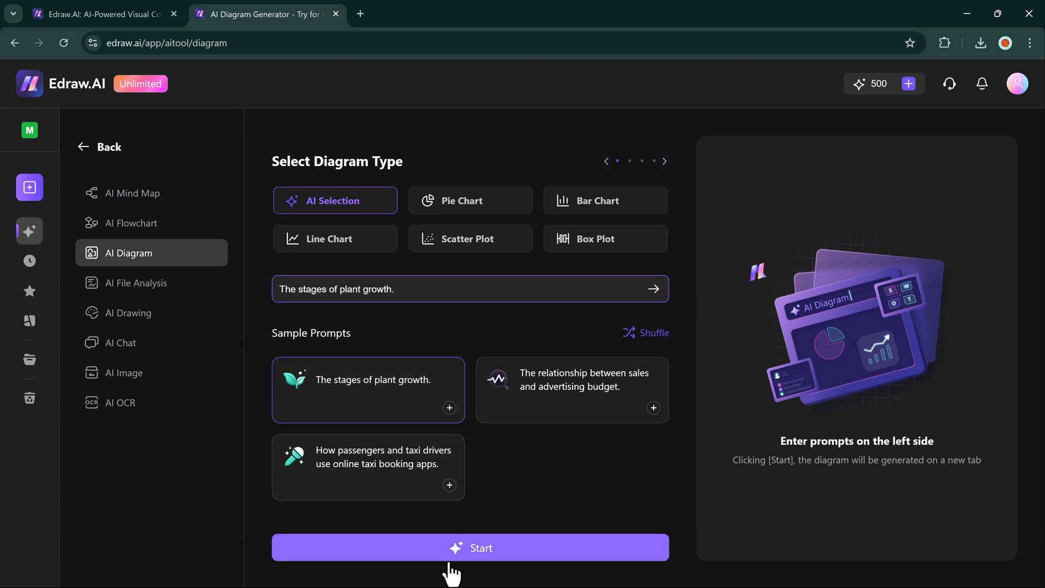
{"action": "left_click", "coordinate": [473, 547]}
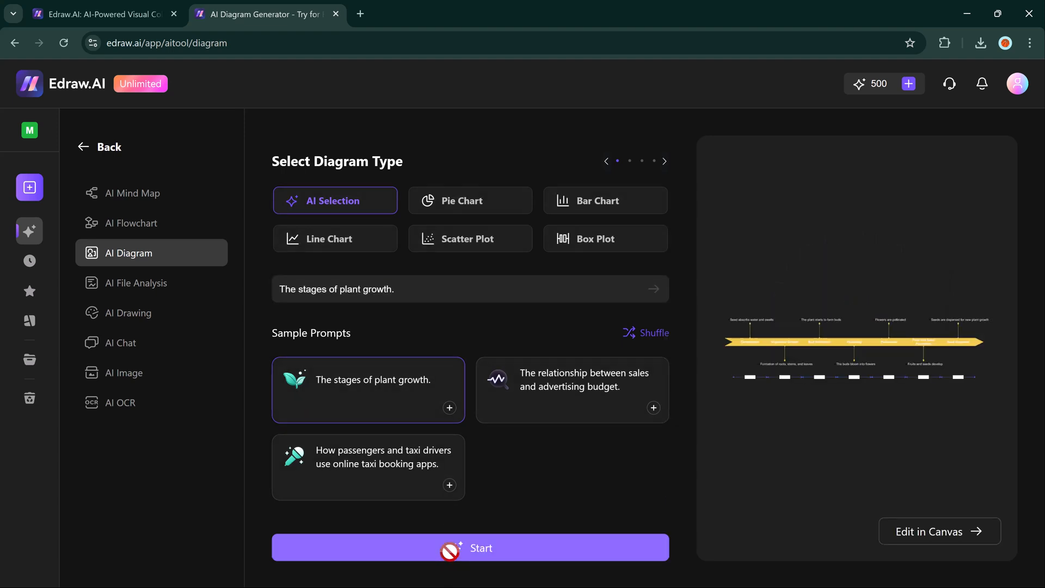
{"action": "left_click", "coordinate": [938, 531]}
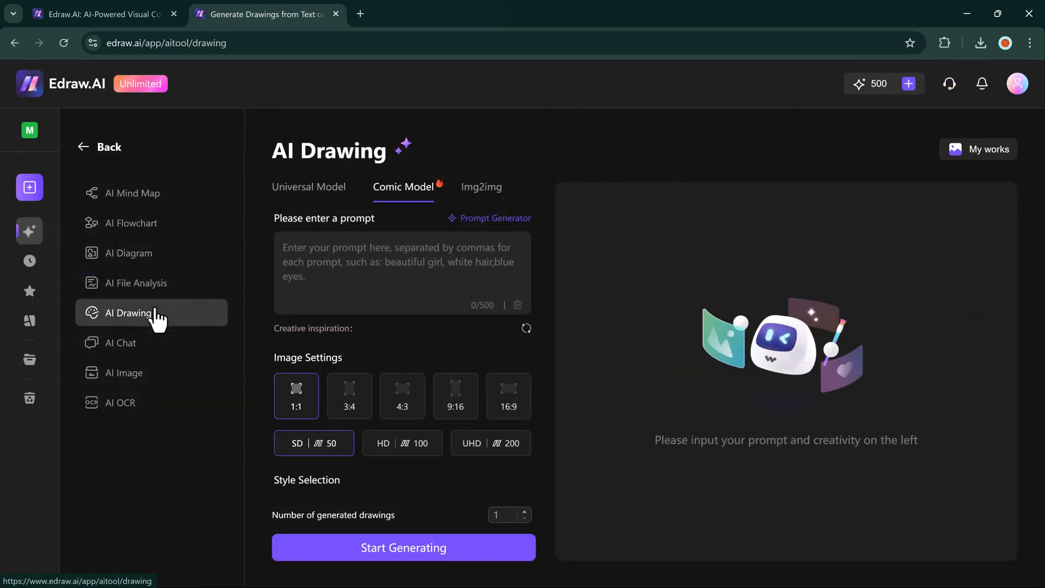
- Generate an AI drawing from the prompt 'Car' in 3:4 UHD landscape style
{"action": "left_click", "coordinate": [310, 188]}
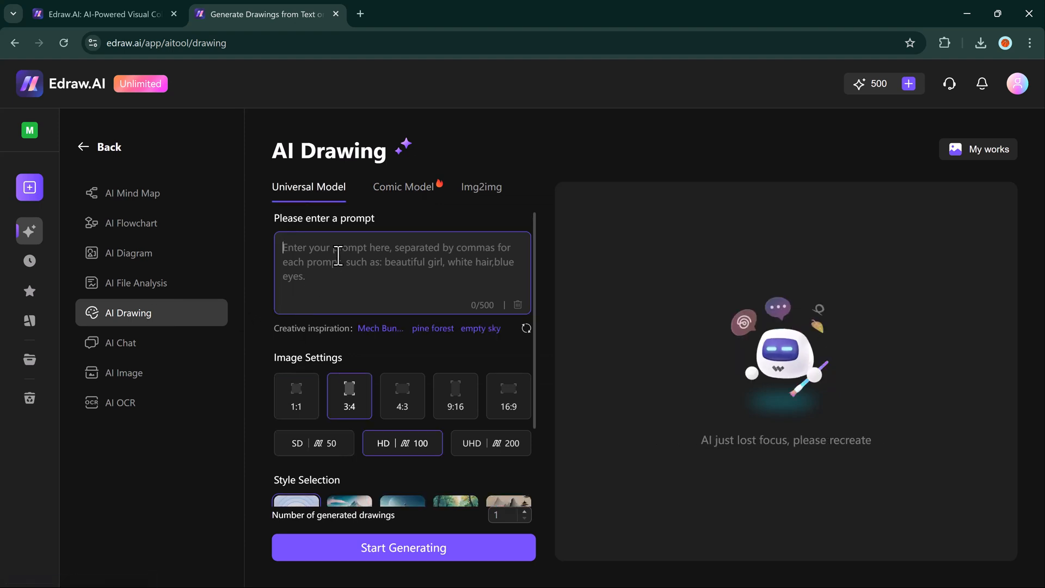
{"action": "type", "text": "Car"}
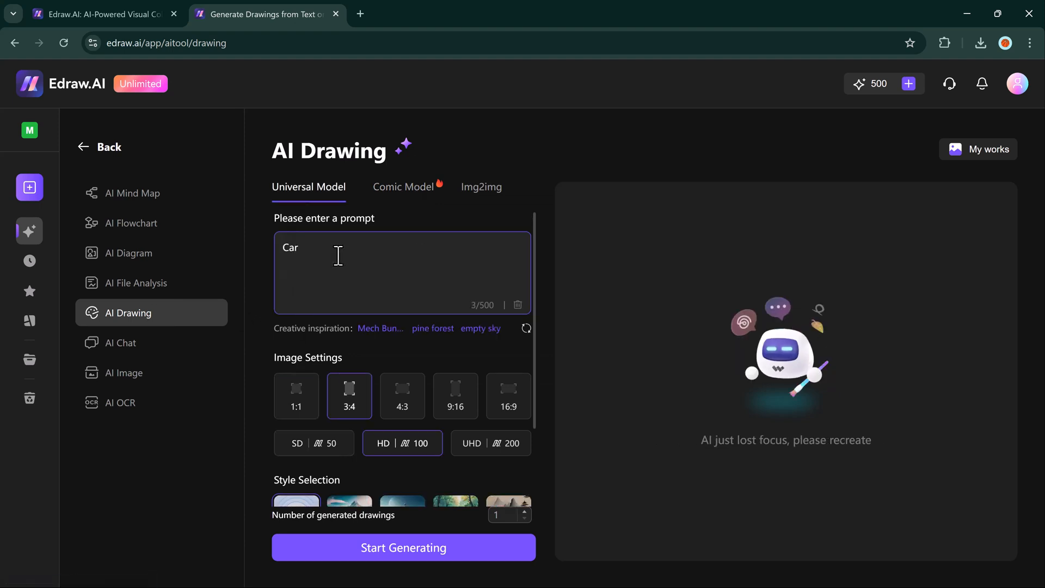
{"action": "mouse_move", "coordinate": [403, 397]}
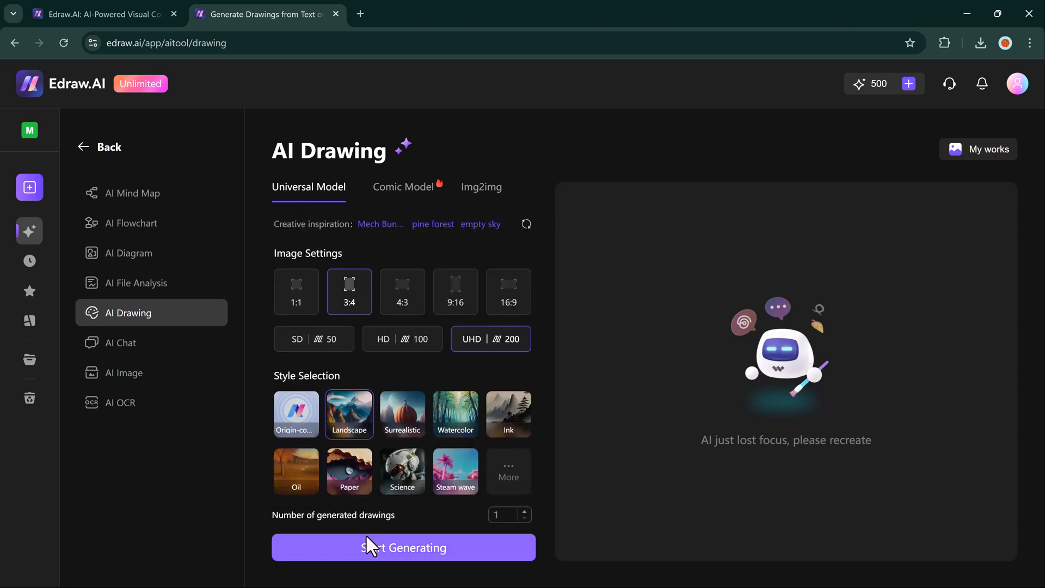
{"action": "left_click", "coordinate": [403, 548]}
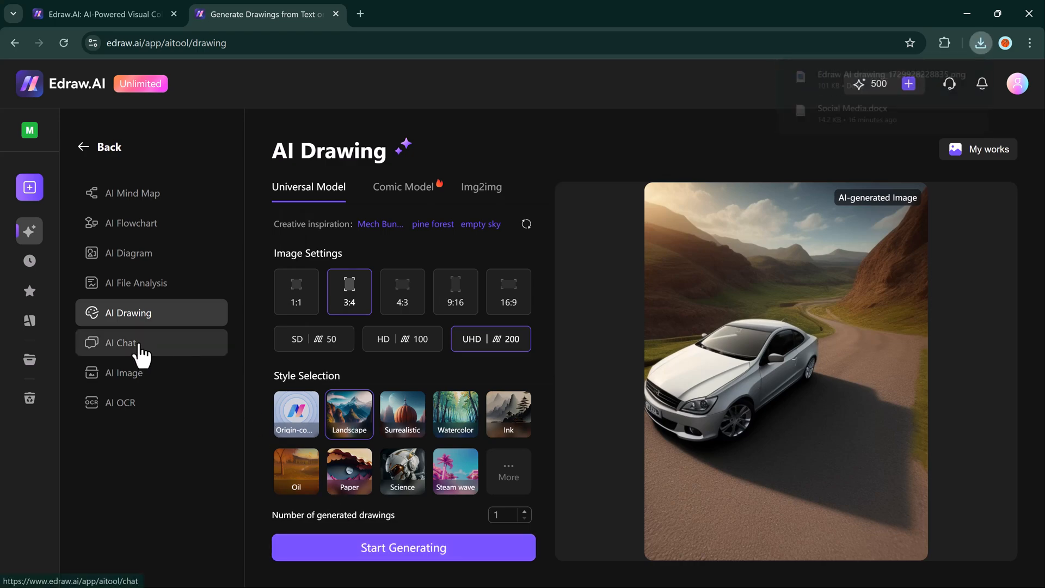
- Get an AI Chat 100-word article on mind mapping, then move to the Smart Cutout tool
{"action": "left_click", "coordinate": [121, 342]}
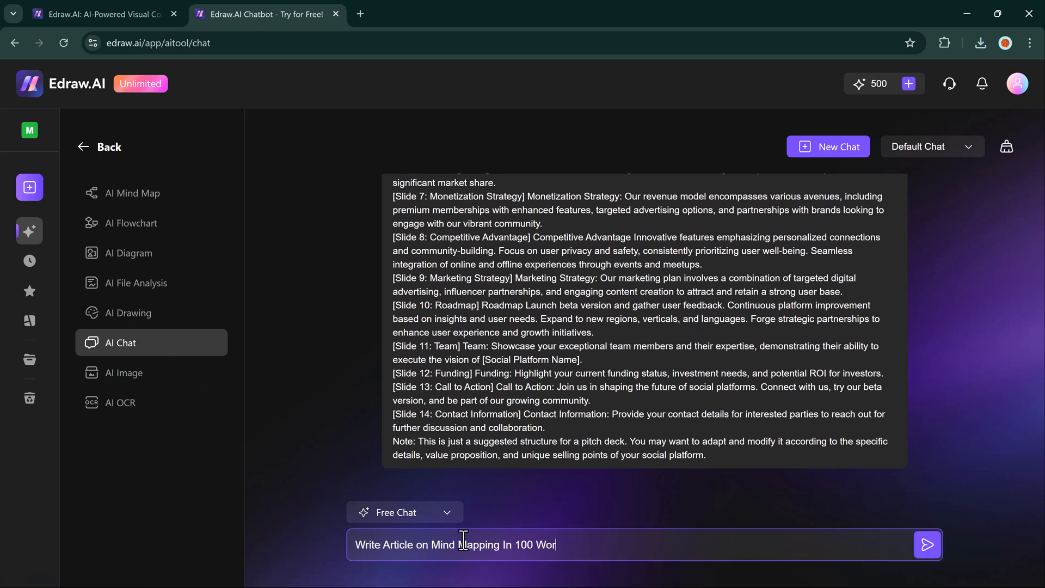
{"action": "left_click", "coordinate": [926, 545]}
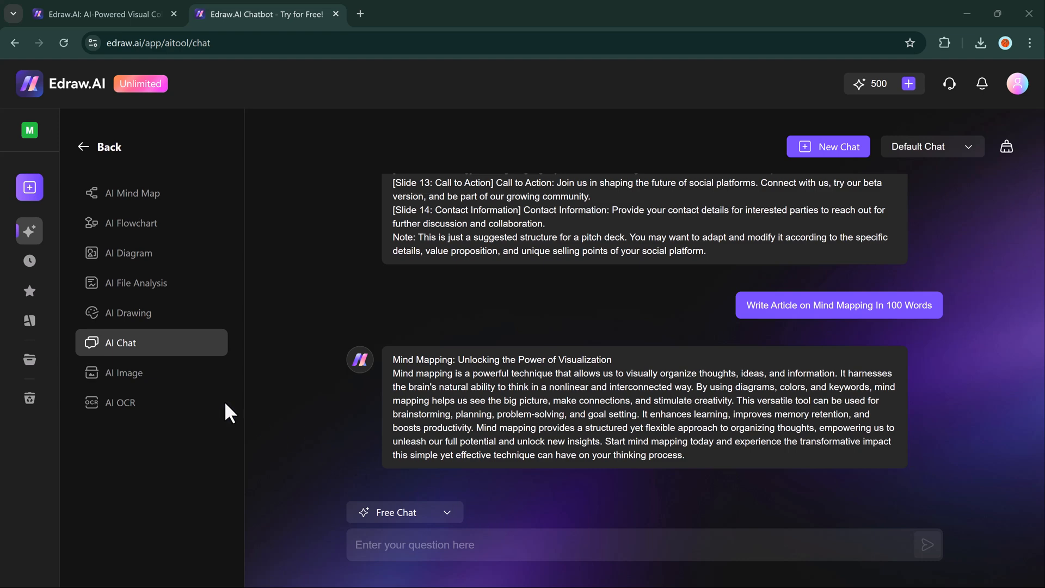
{"action": "left_click", "coordinate": [124, 373]}
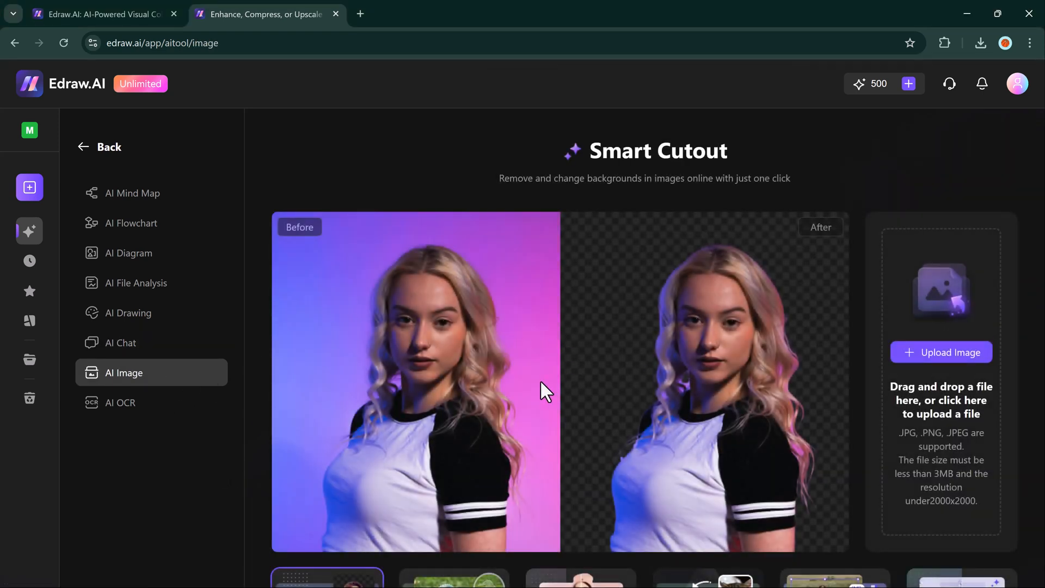
- Remove the background from the uploaded portrait photo and download the cutout
{"action": "left_click", "coordinate": [941, 353]}
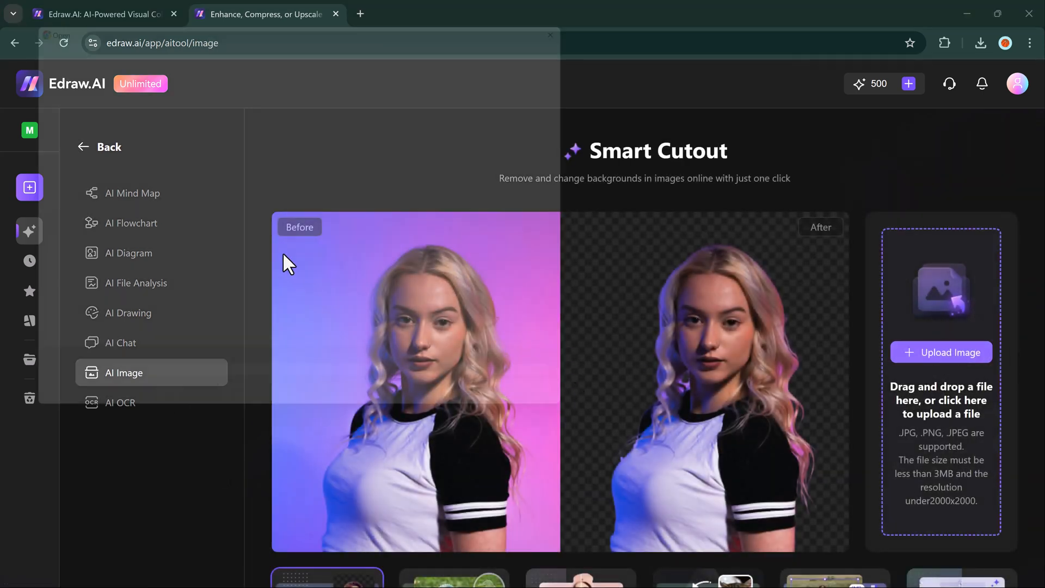
{"action": "left_click", "coordinate": [940, 353]}
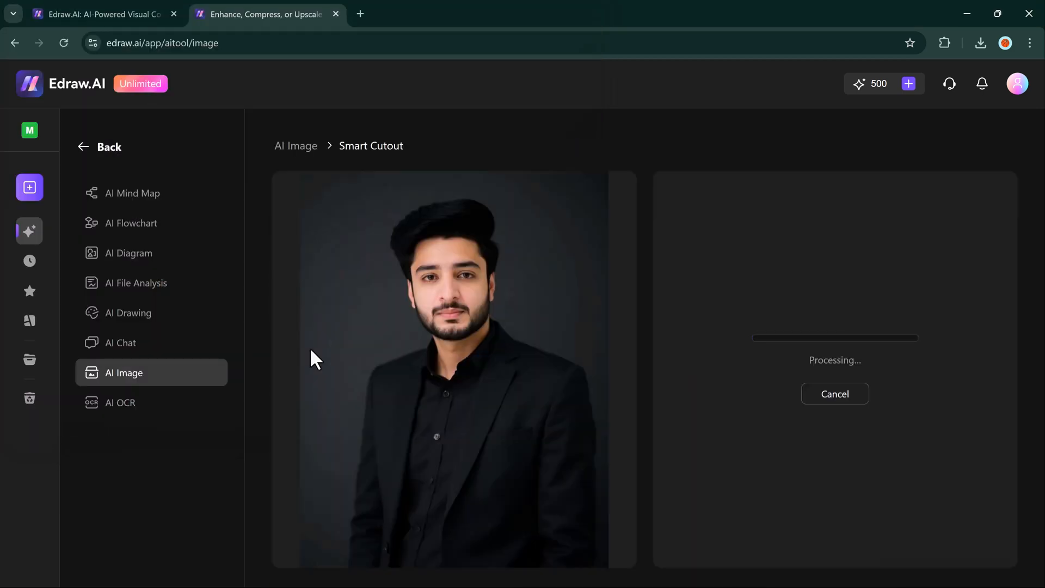
{"action": "mouse_move", "coordinate": [656, 436]}
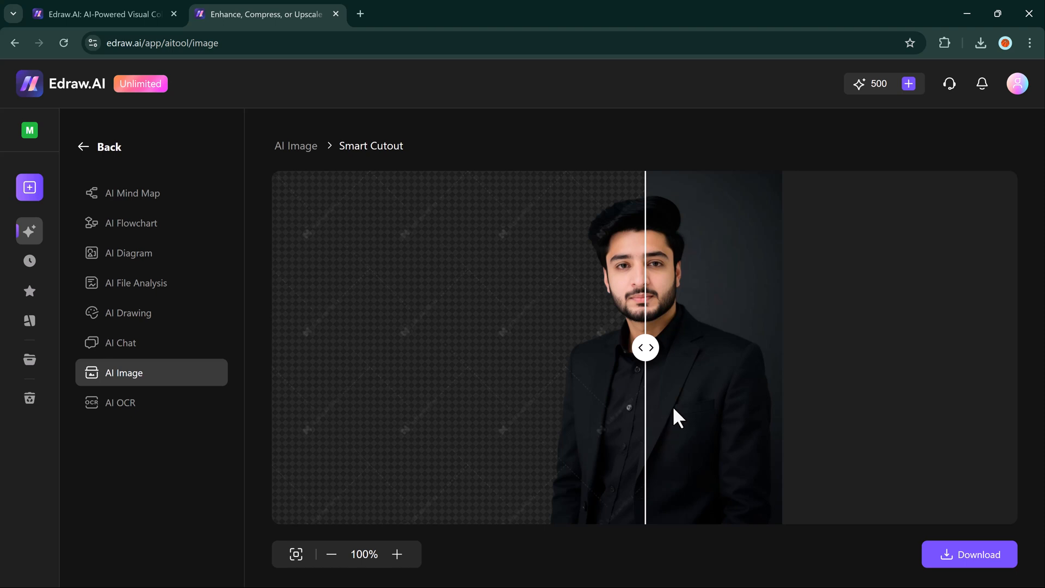
{"action": "left_click", "coordinate": [972, 555]}
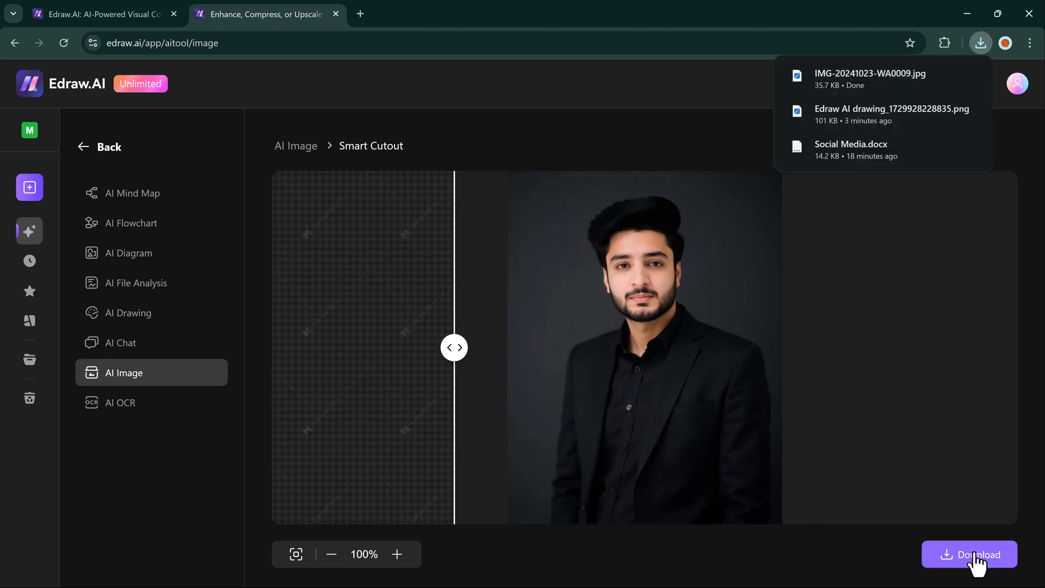
{"action": "left_click", "coordinate": [120, 403]}
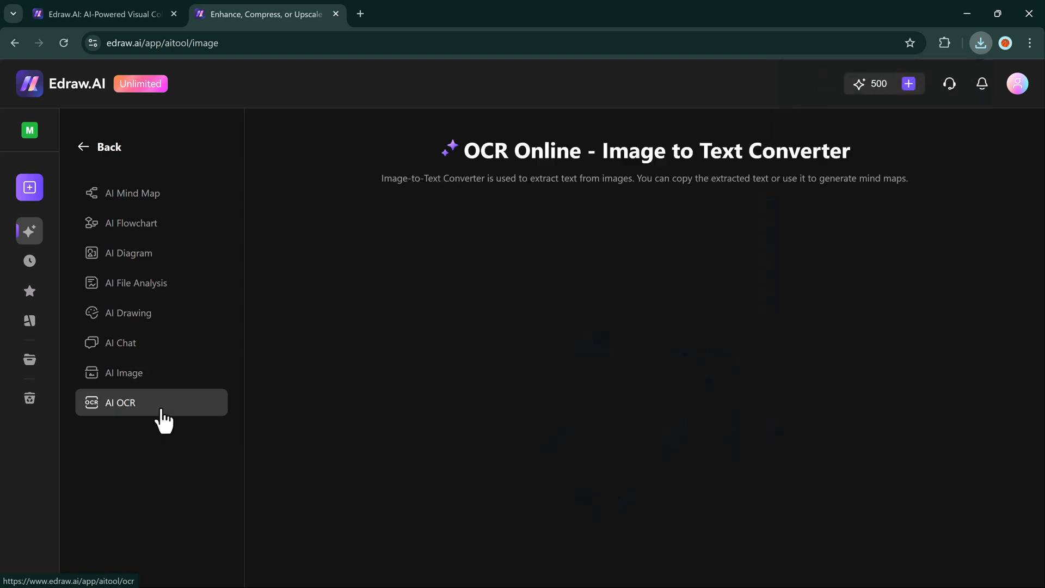
- Return from the OCR page to the Edraw.AI home dashboard
{"action": "left_click", "coordinate": [152, 403]}
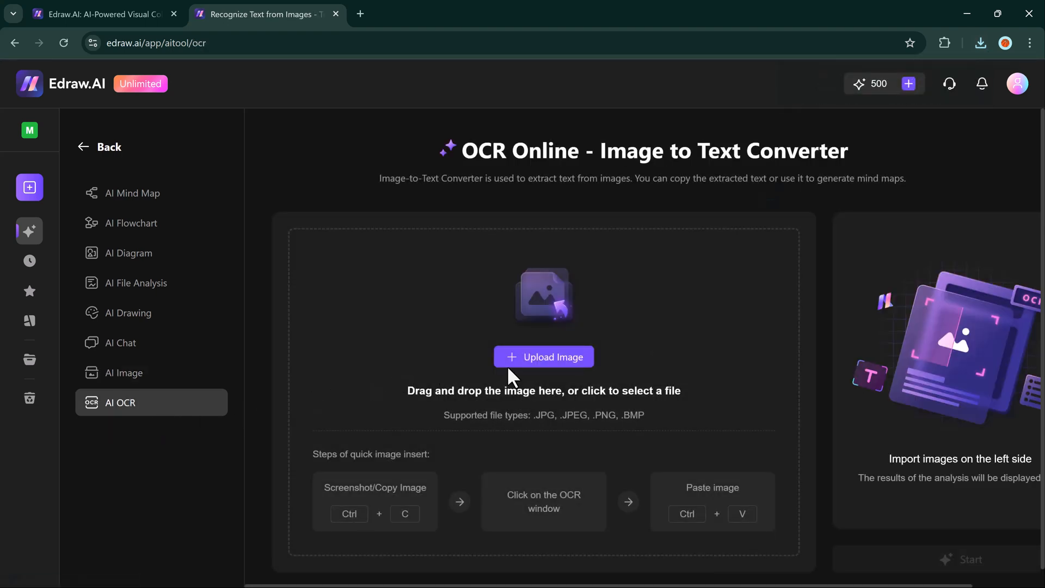
{"action": "mouse_move", "coordinate": [533, 371]}
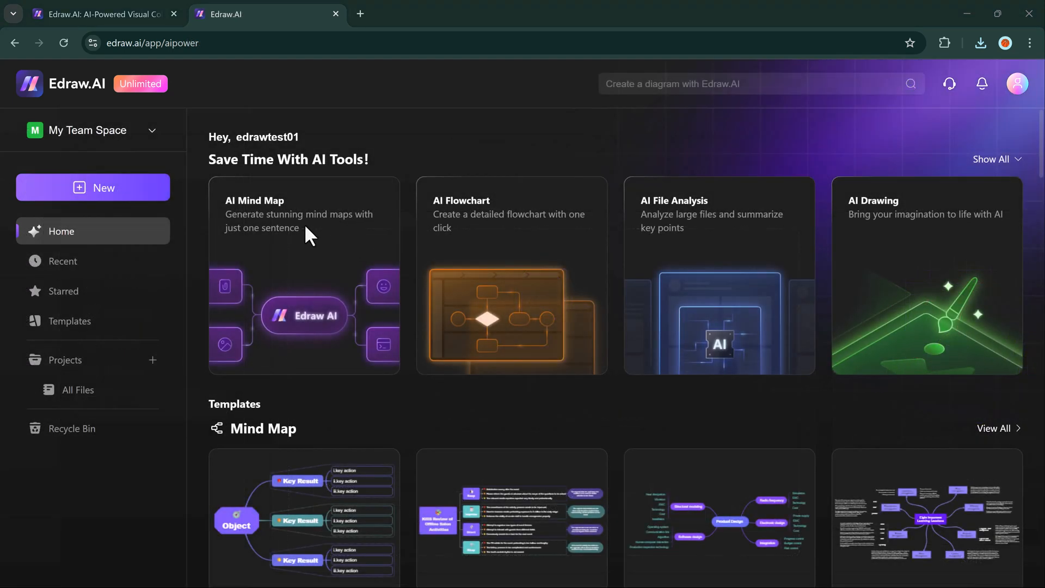
{"action": "mouse_move", "coordinate": [100, 147]}
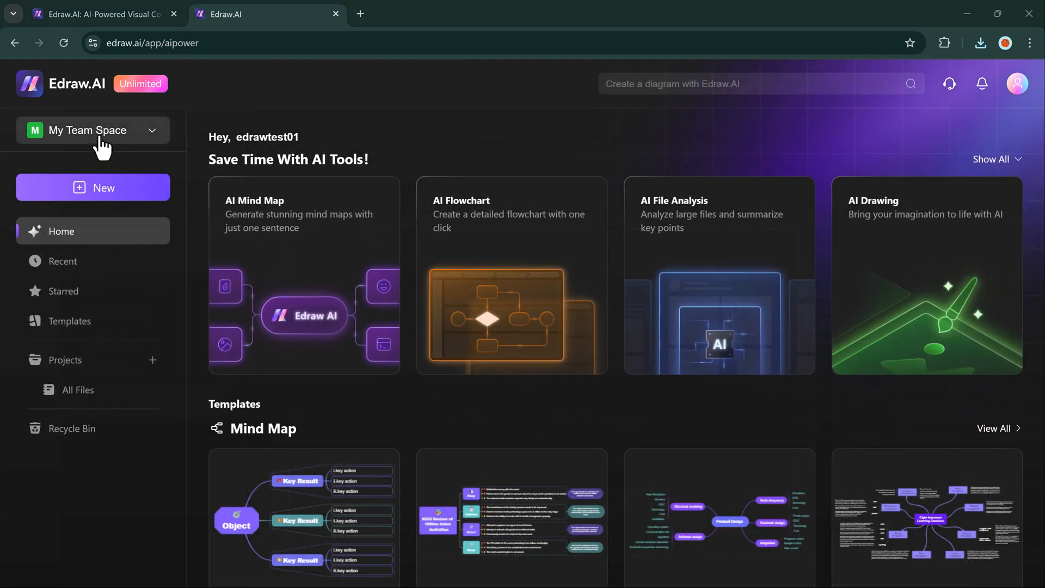
- Start a My Team Space invitation with link permission set to Viewer
{"action": "left_click", "coordinate": [93, 130]}
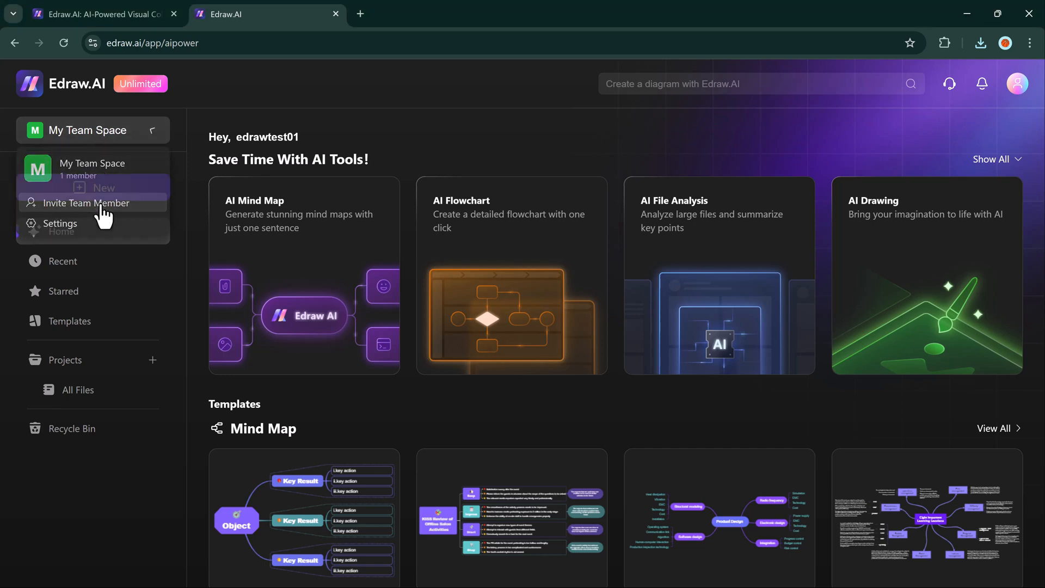
{"action": "left_click", "coordinate": [86, 202]}
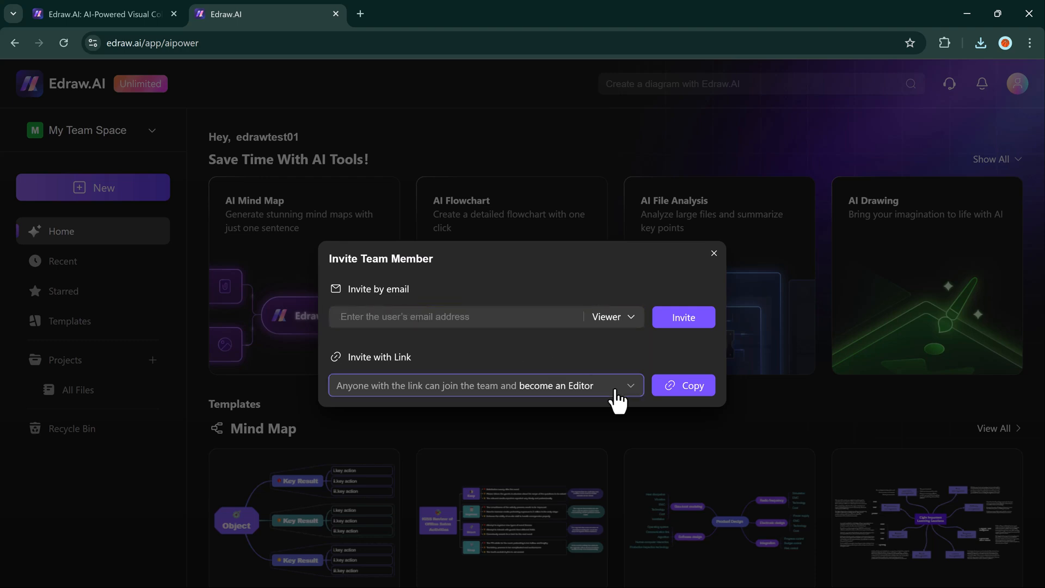
{"action": "left_click", "coordinate": [487, 386]}
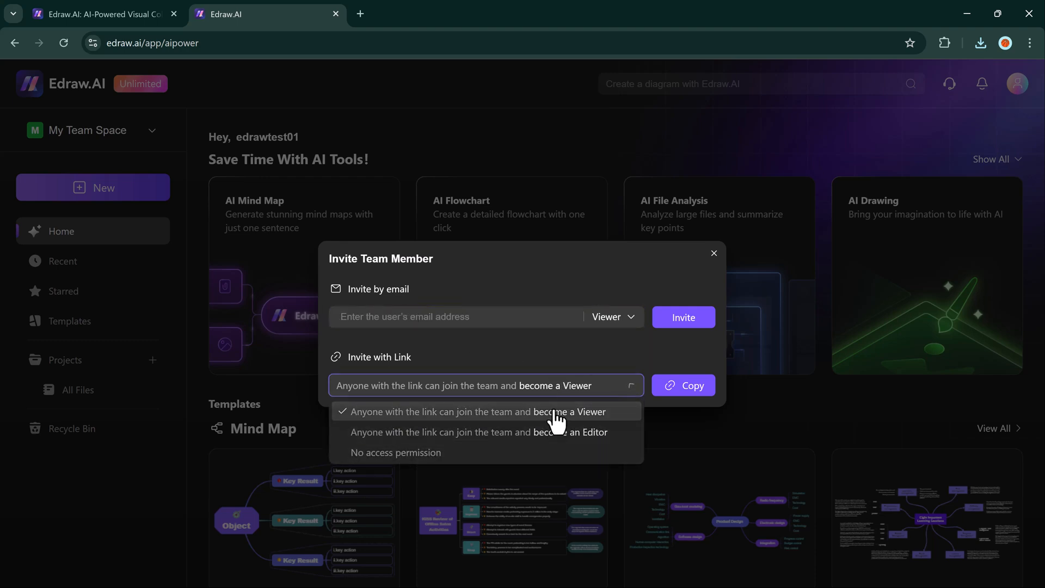
{"action": "left_click", "coordinate": [488, 412]}
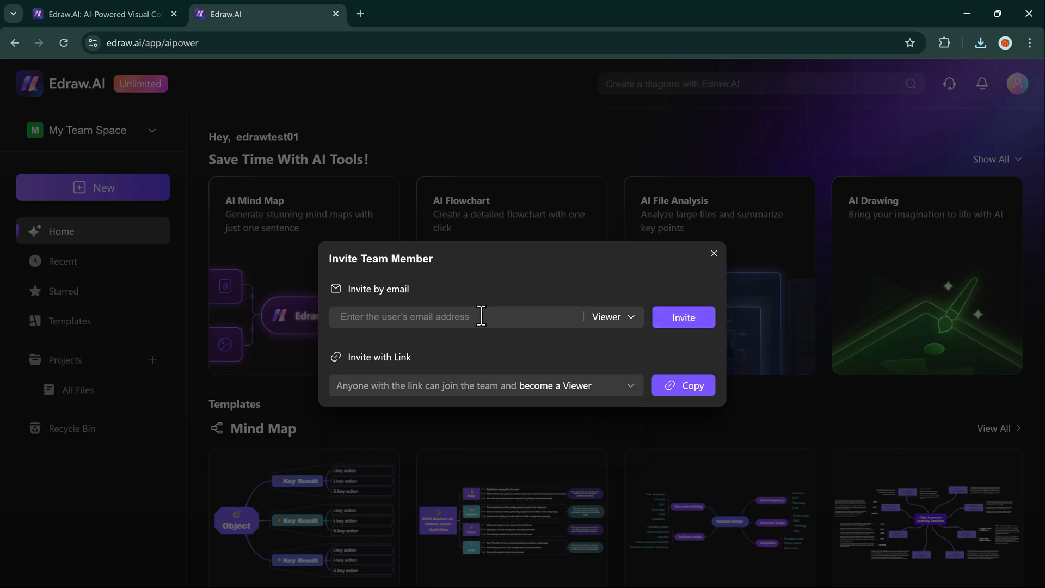
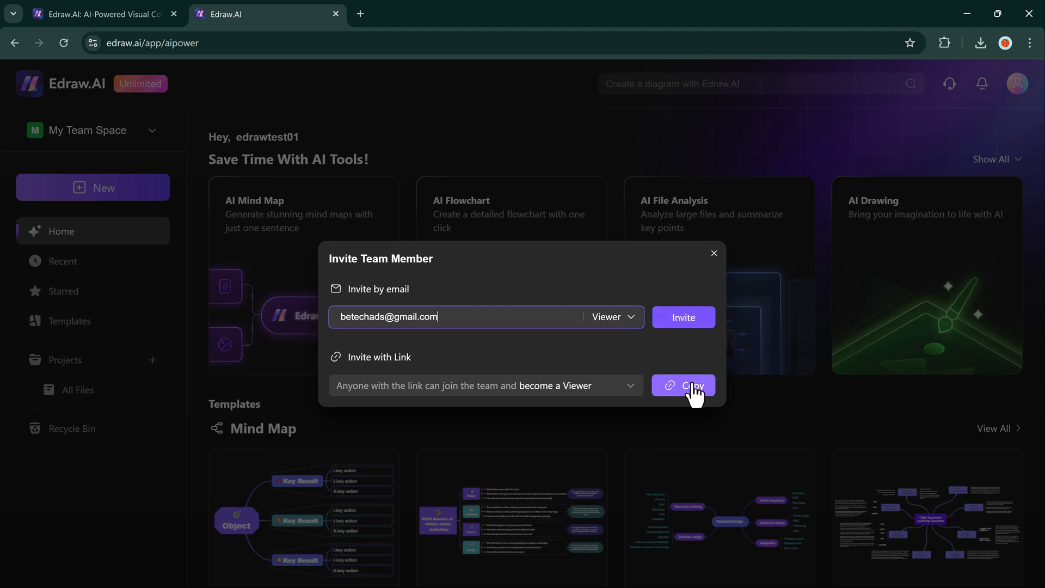
{"action": "left_click", "coordinate": [683, 386]}
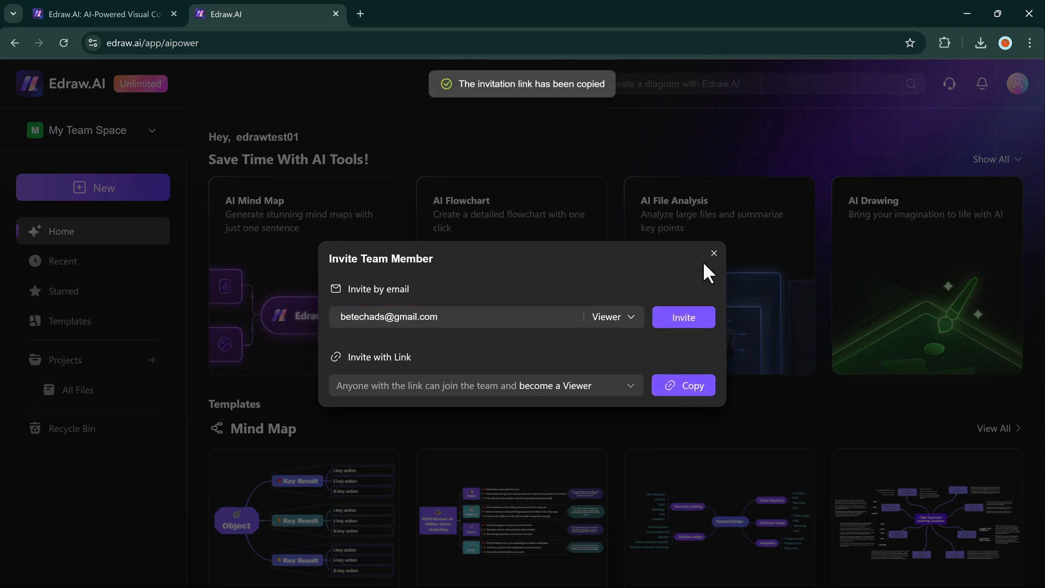
{"action": "left_click", "coordinate": [714, 253]}
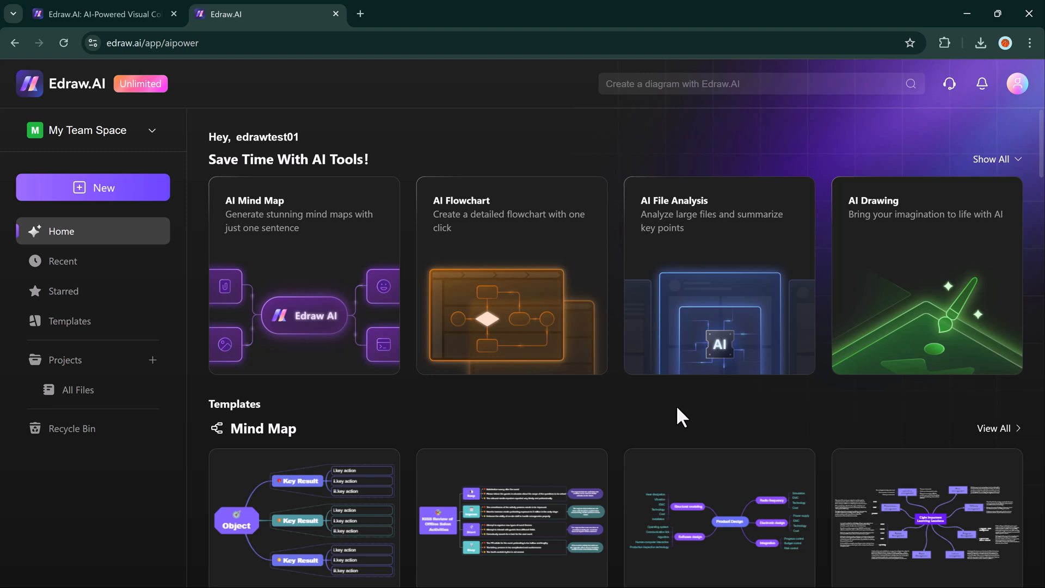
{"action": "mouse_move", "coordinate": [654, 418]}
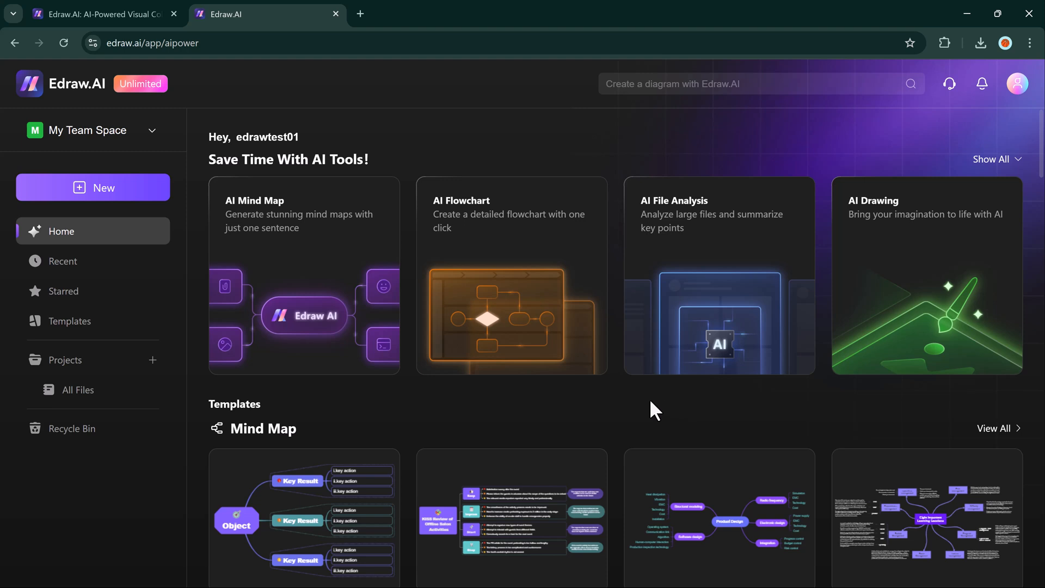
{"action": "mouse_move", "coordinate": [558, 325]}
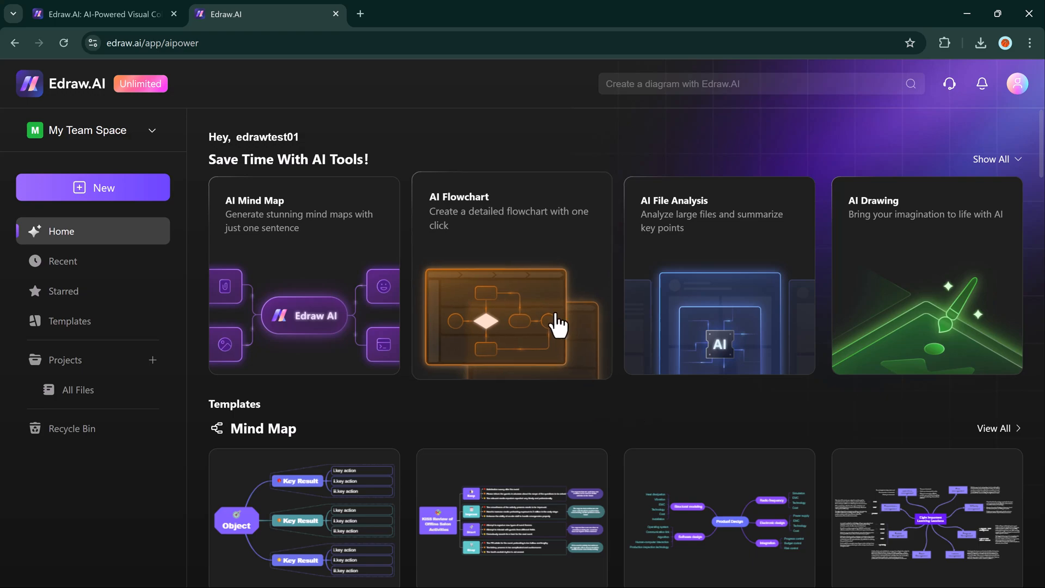
{"action": "scroll", "scroll_direction": "down", "scroll_amount": 3}
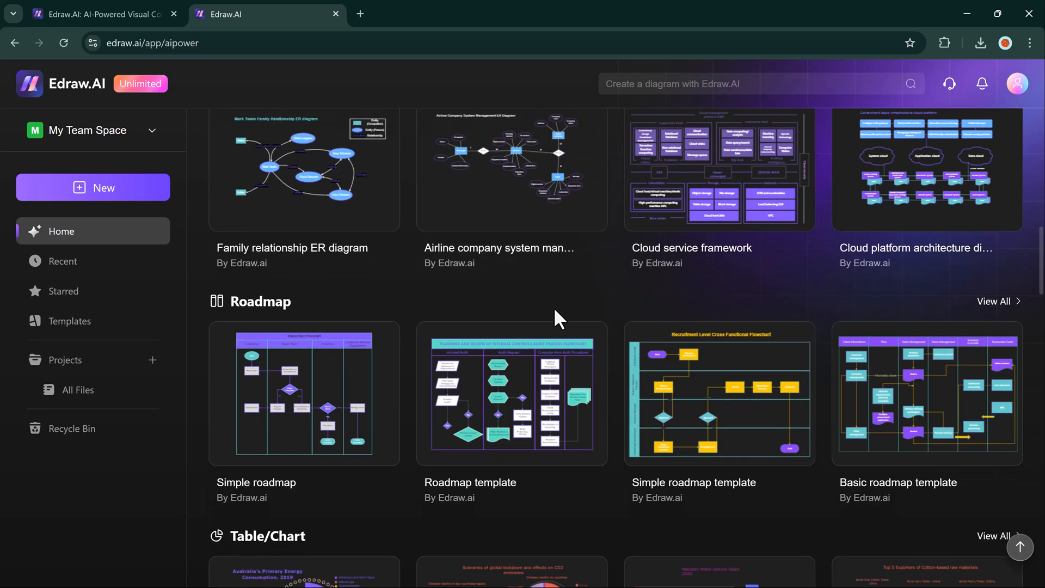
{"action": "scroll", "scroll_direction": "down", "scroll_amount": 3}
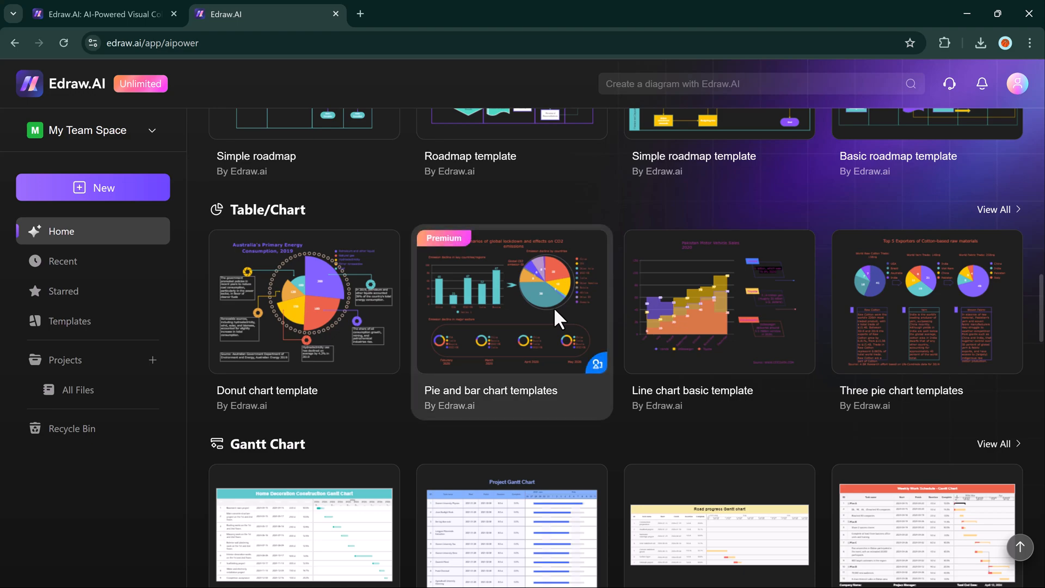
{"action": "scroll", "scroll_direction": "down", "scroll_amount": 3}
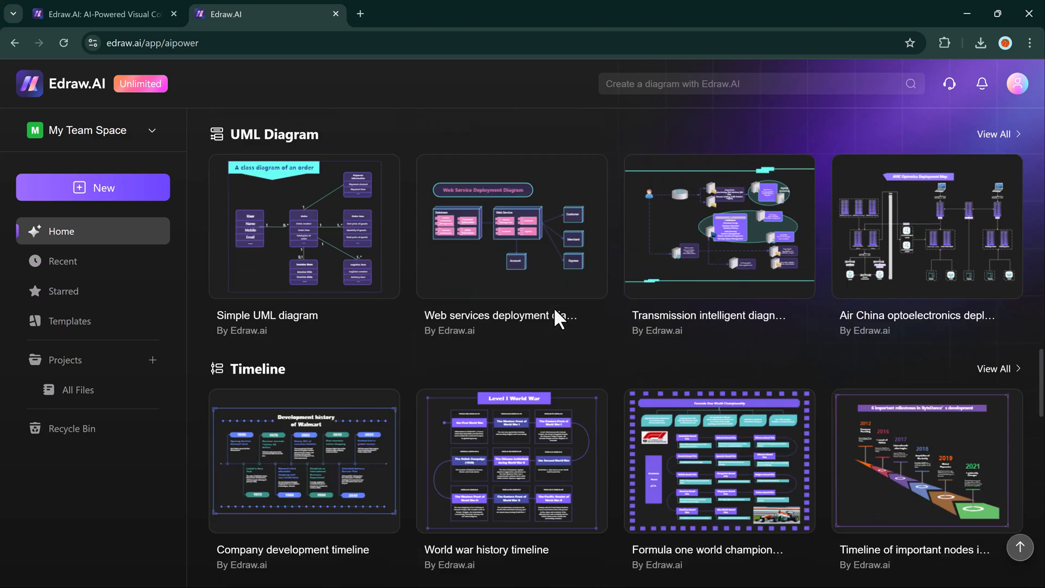
{"action": "scroll", "scroll_direction": "down", "scroll_amount": 3}
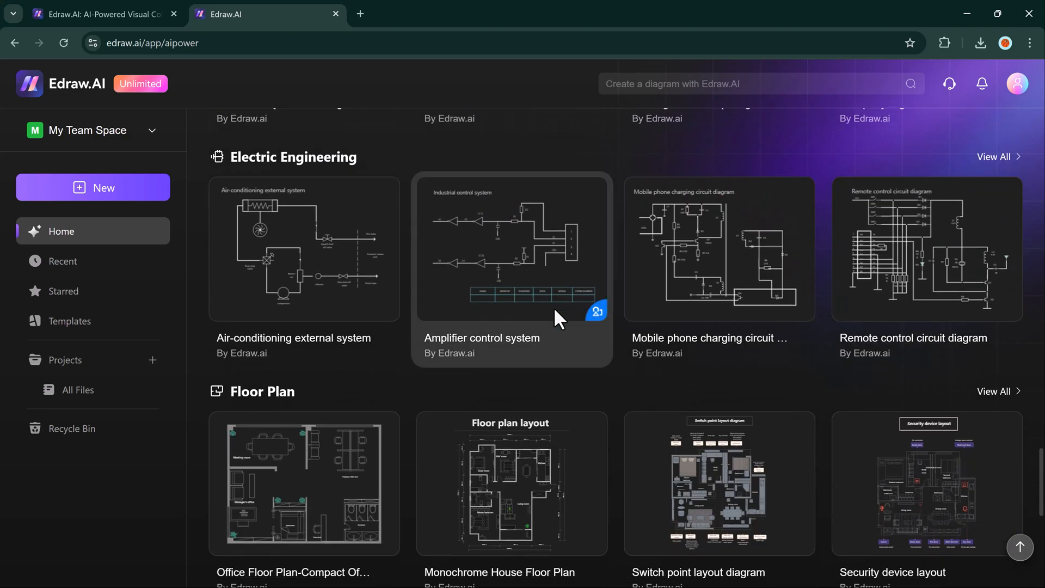
{"action": "scroll", "scroll_direction": "down", "scroll_amount": 3}
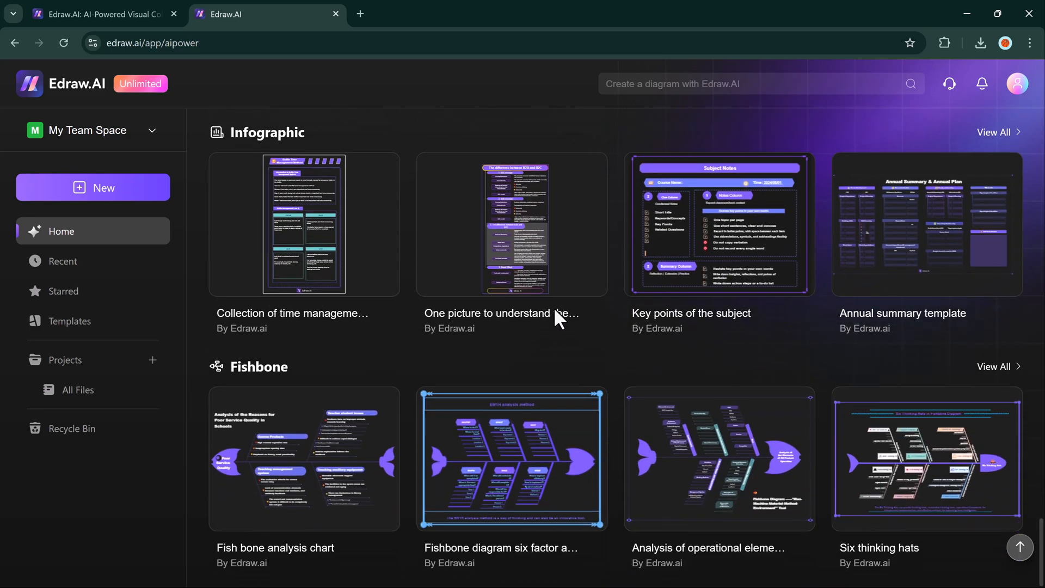